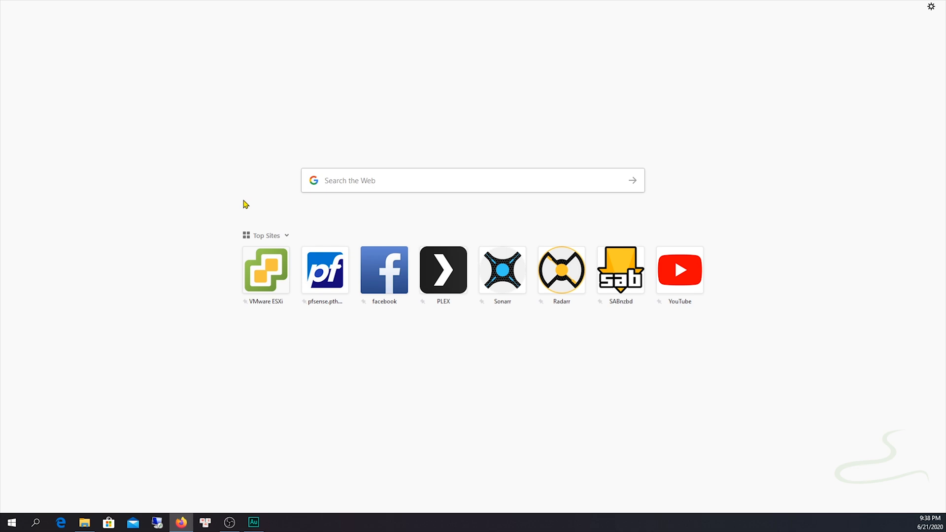
pyautogui.moveTo(265, 271)
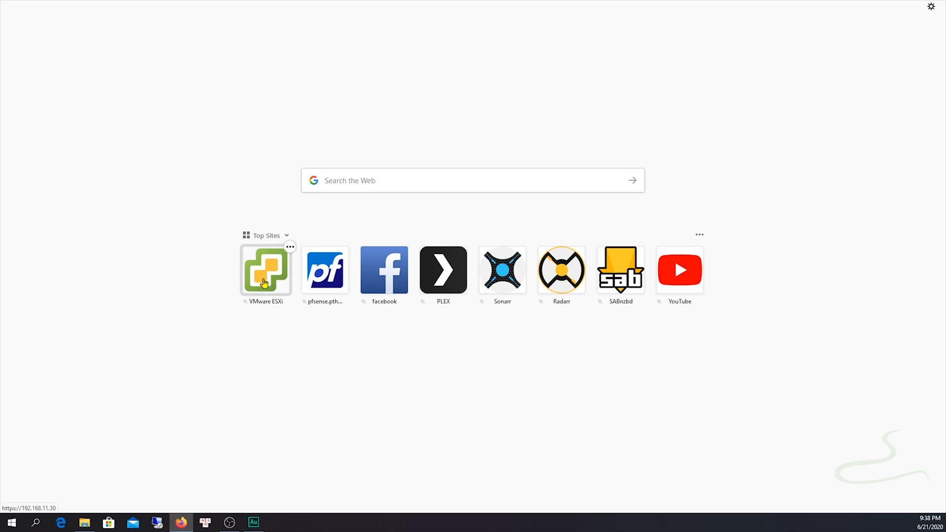
pyautogui.moveTo(267, 273)
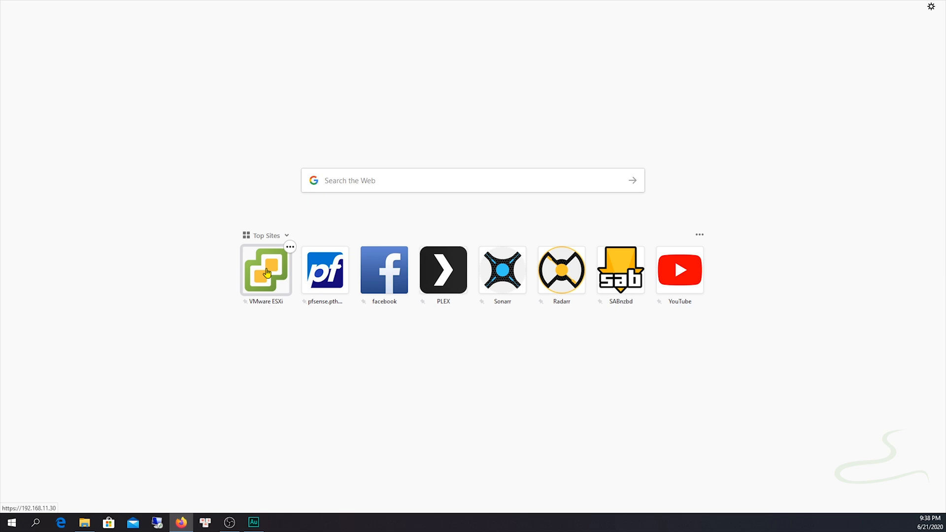
# Step: Open the VMware ESXi login page from Firefox's Top Sites tile
pyautogui.click(265, 271)
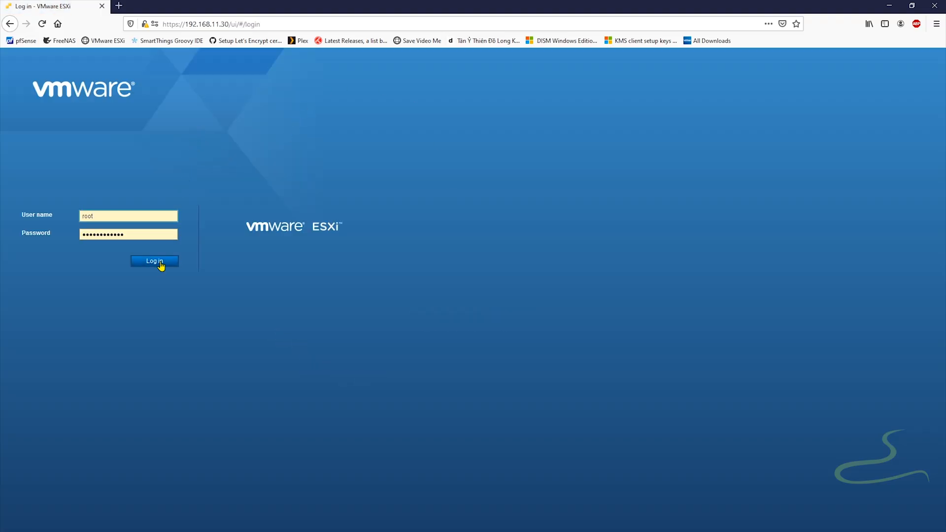
# Step: Log in to the ESXi host and view the esxi.thinhla.com summary page
pyautogui.click(153, 261)
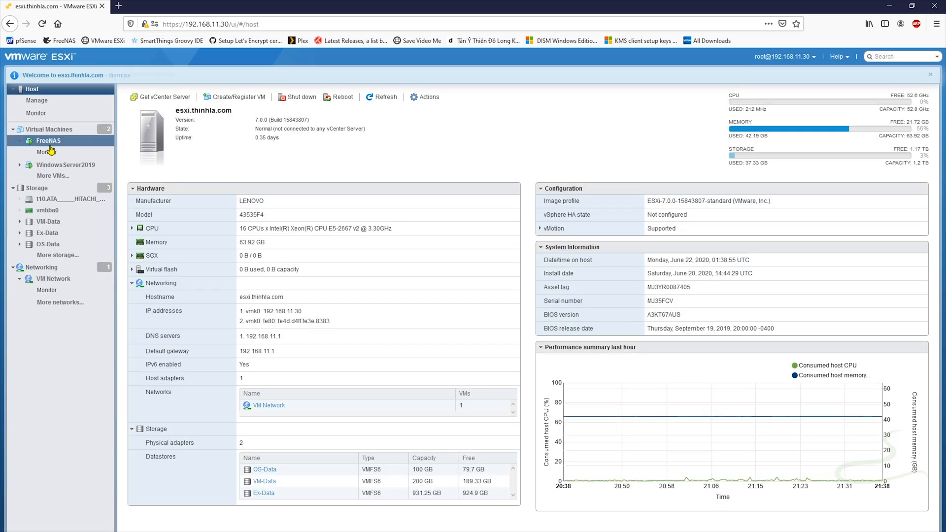
pyautogui.moveTo(48, 140)
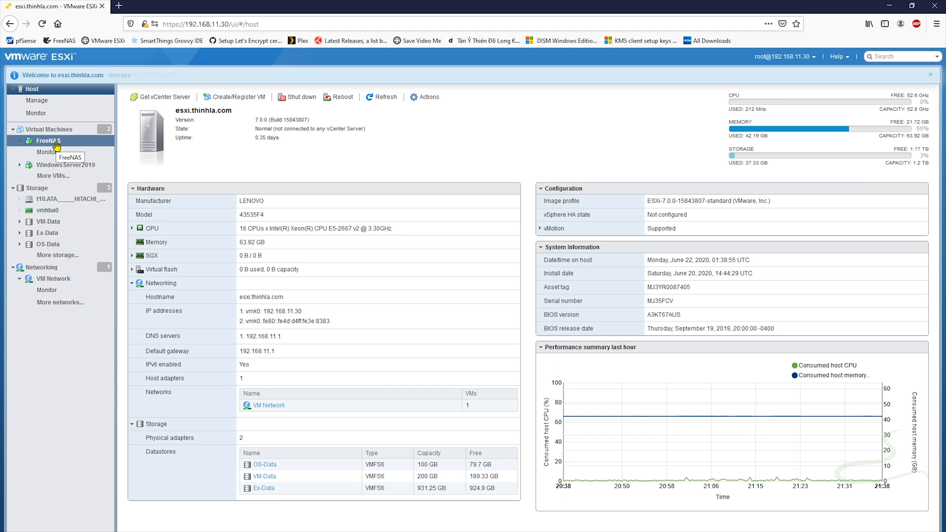
pyautogui.moveTo(87, 141)
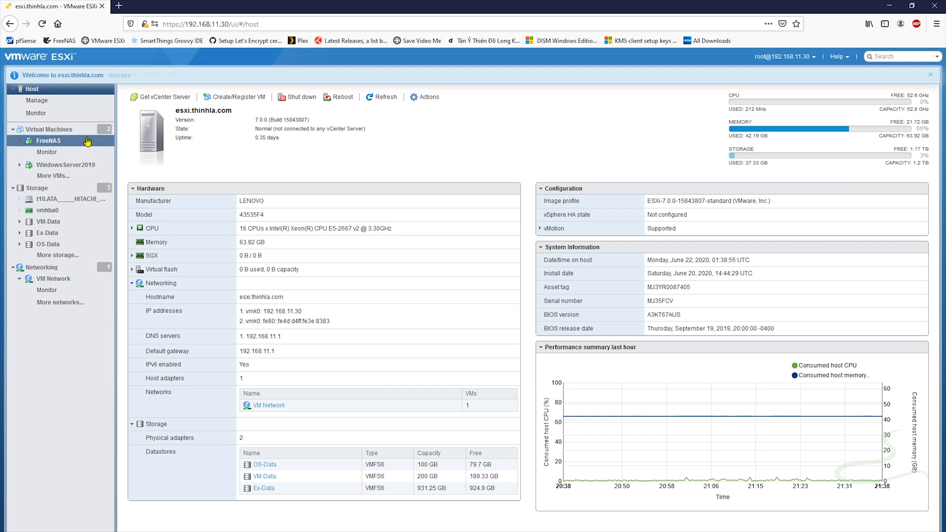
pyautogui.moveTo(68, 147)
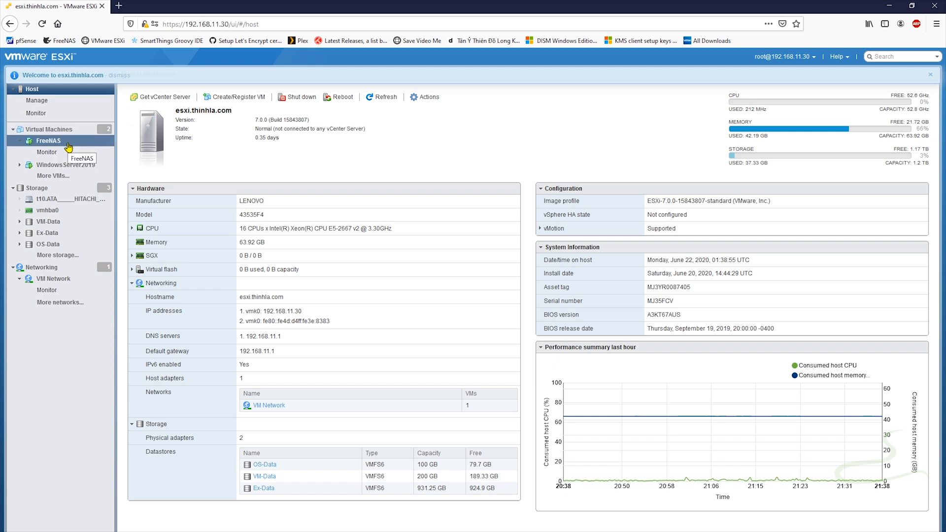
pyautogui.moveTo(68, 148)
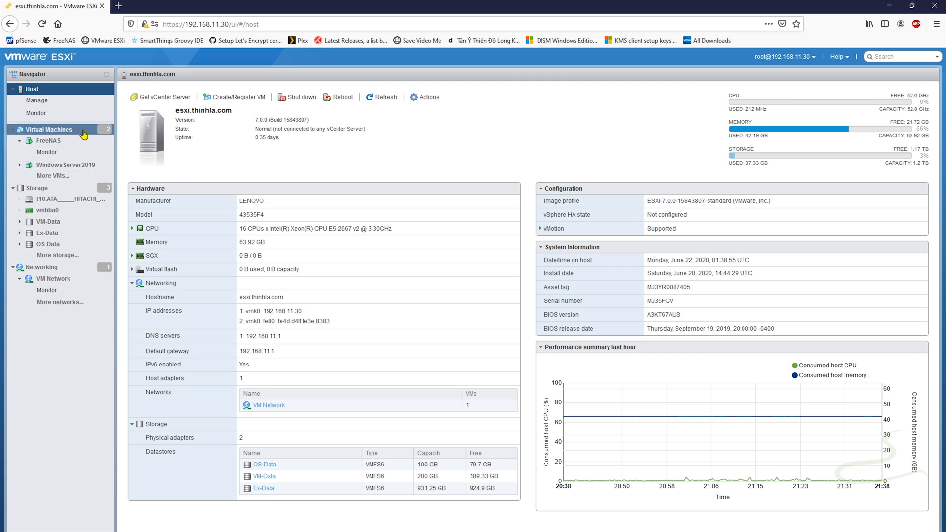
pyautogui.moveTo(65, 165)
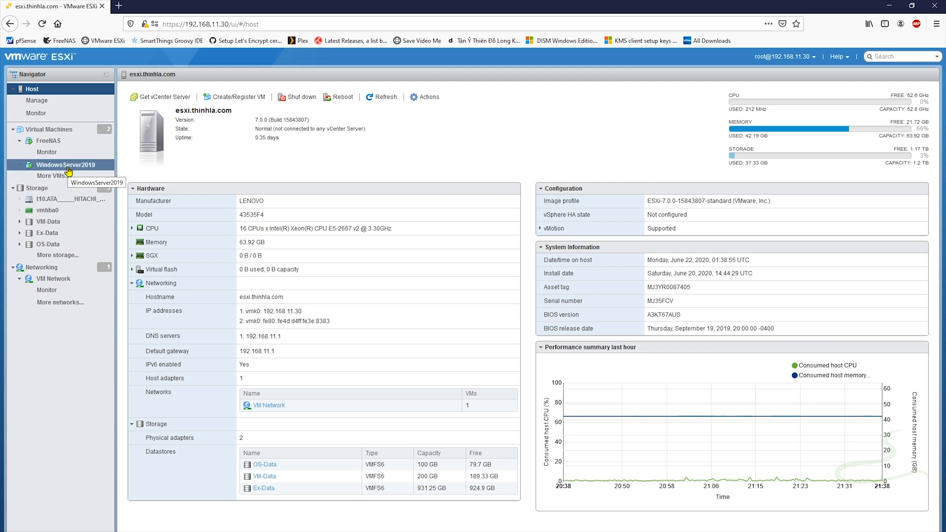
pyautogui.moveTo(71, 170)
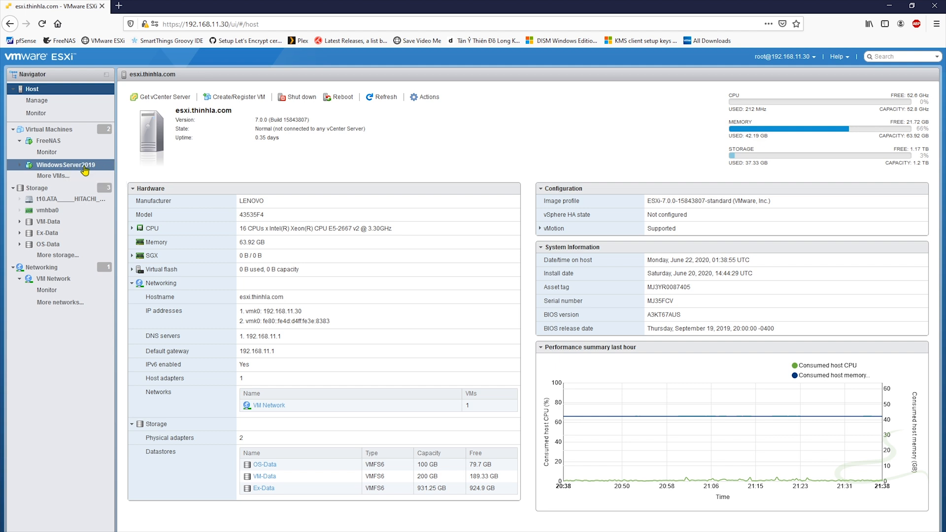
# Step: Select WindowsServer2019 in the Navigator and open its live console from the preview
pyautogui.click(67, 164)
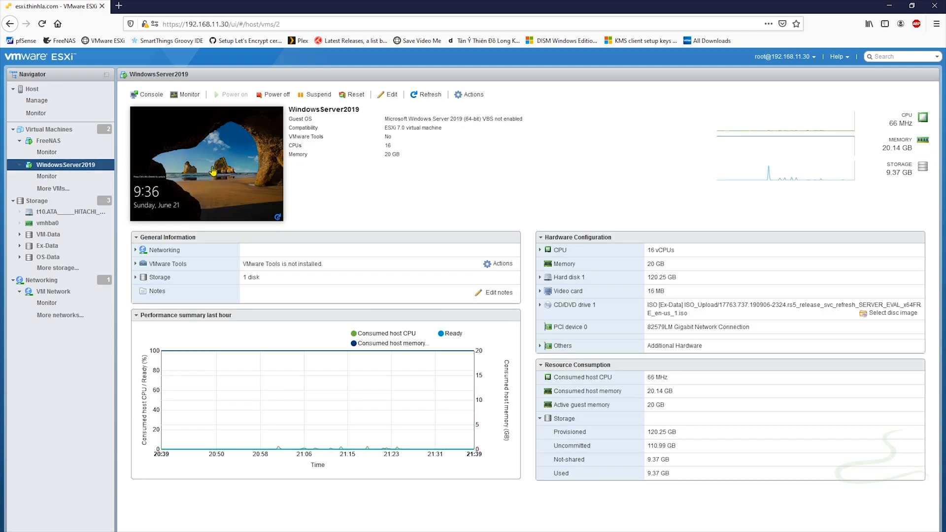
pyautogui.moveTo(216, 149)
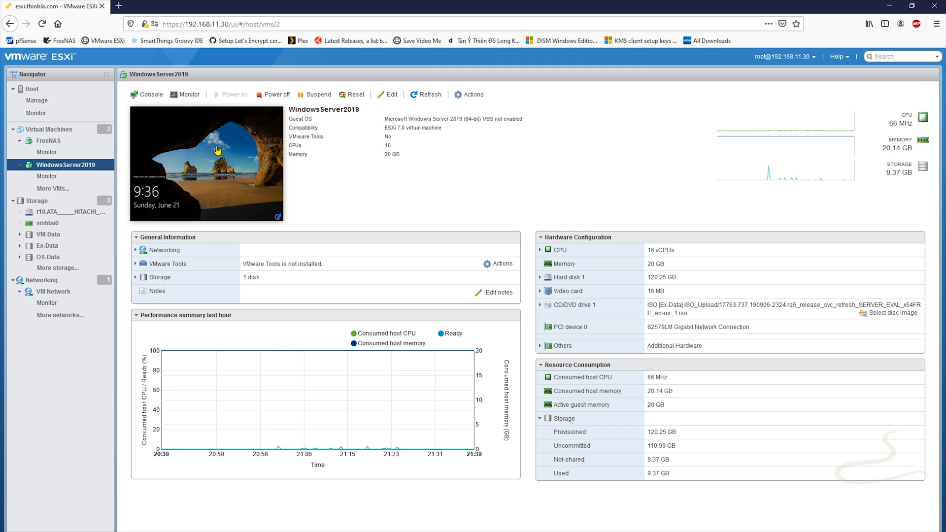
pyautogui.click(206, 163)
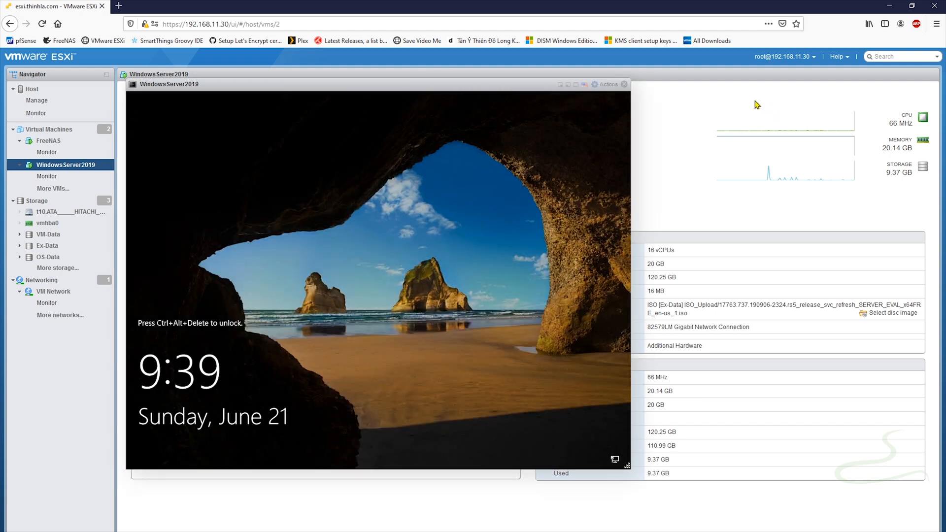
pyautogui.moveTo(454, 88)
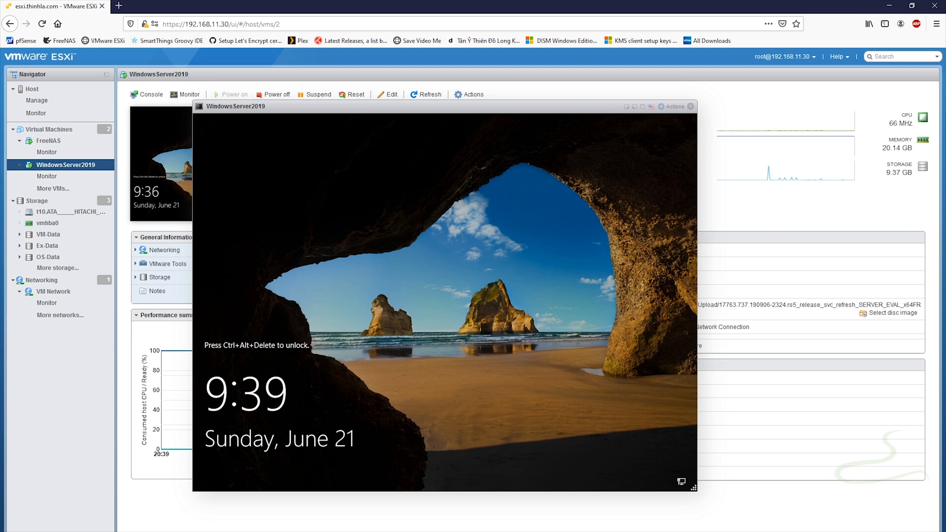
pyautogui.moveTo(627, 92)
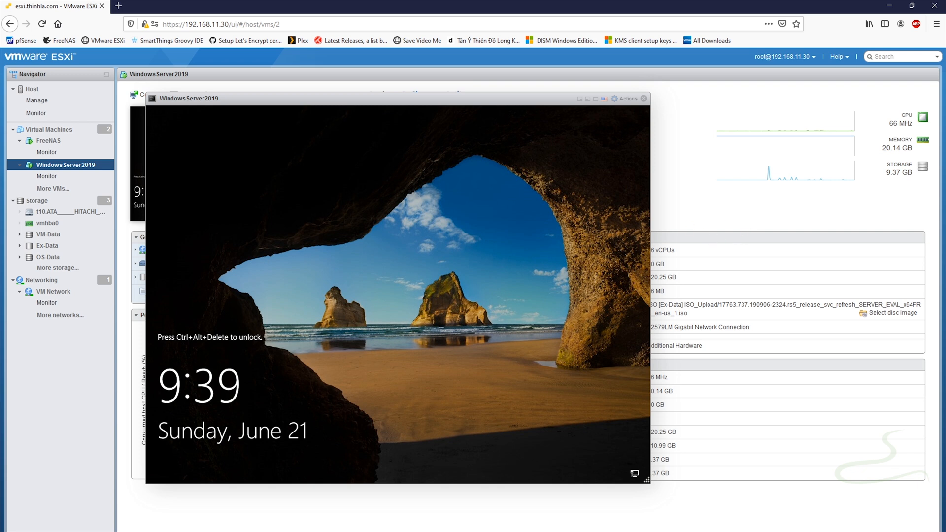
pyautogui.moveTo(463, 99)
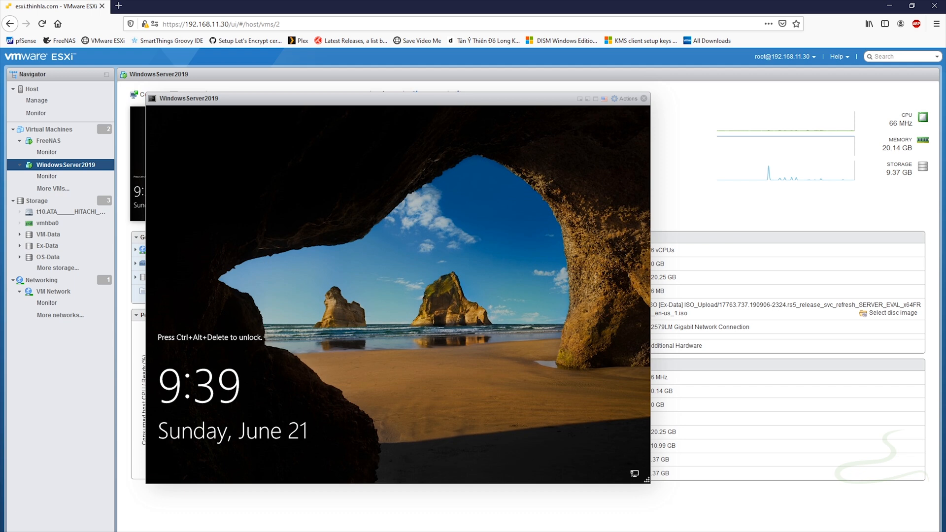
pyautogui.moveTo(627, 102)
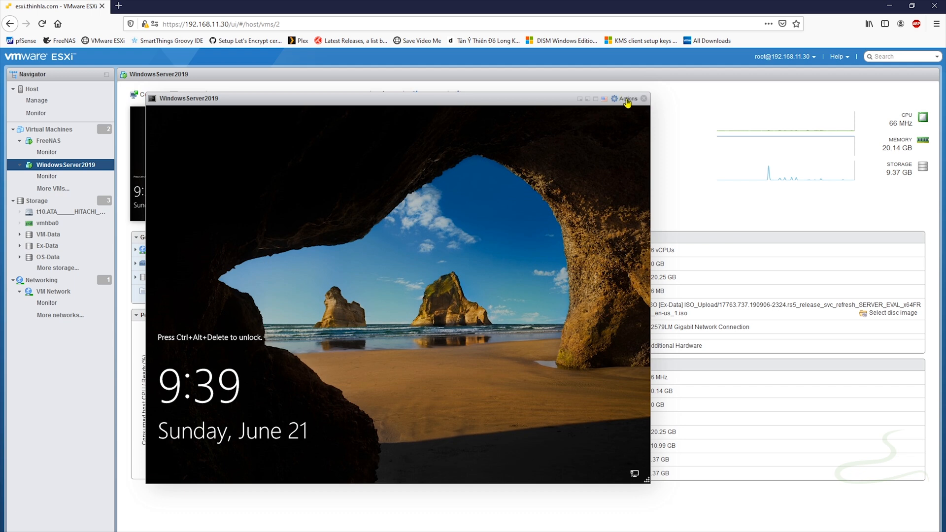
# Step: Send Ctrl-Alt-Delete to the WindowsServer2019 guest through Actions > Guest OS > Send keys
pyautogui.click(626, 99)
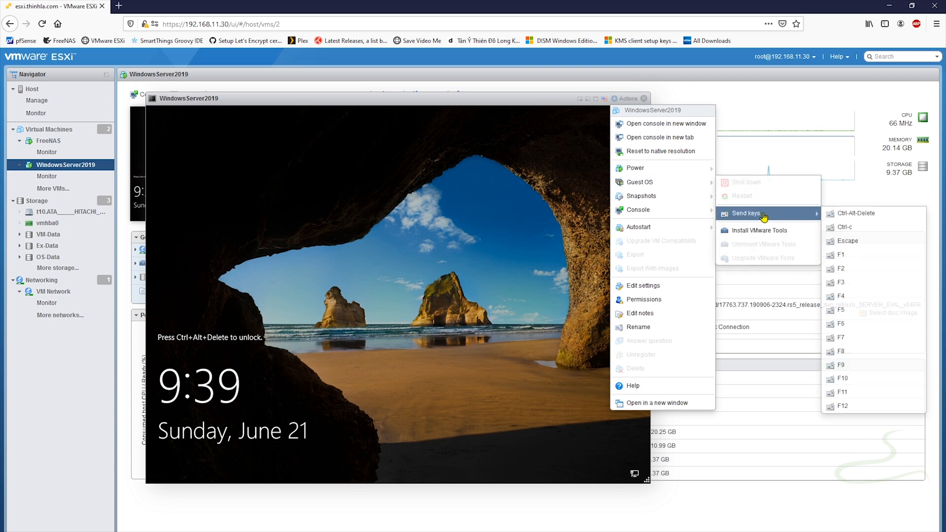
pyautogui.moveTo(852, 213)
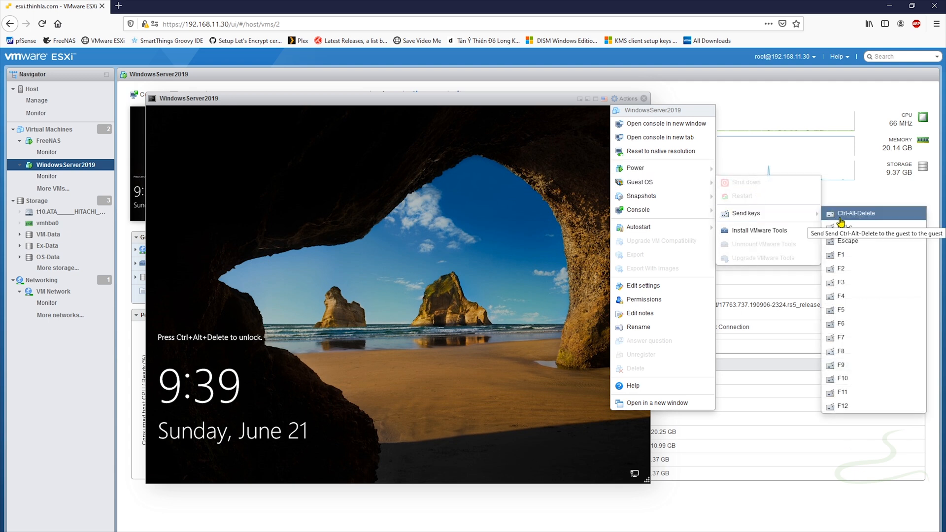
pyautogui.click(853, 213)
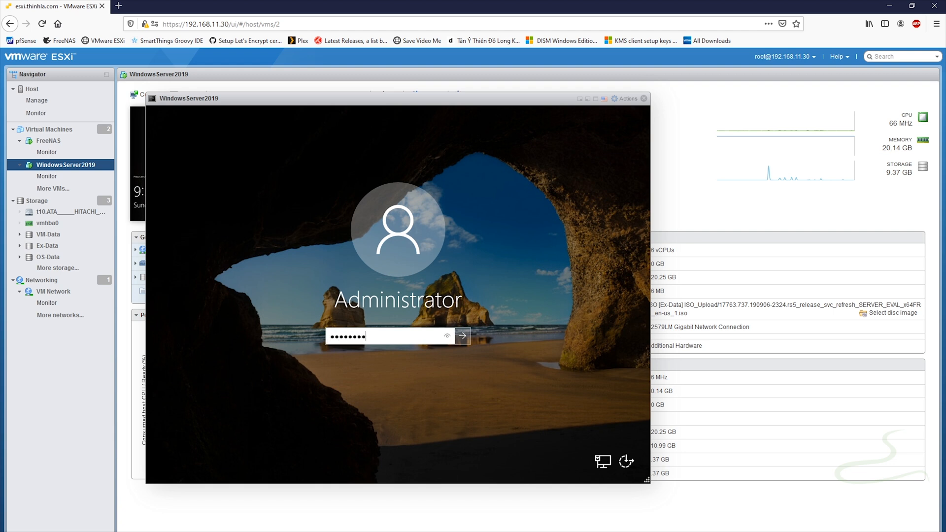
pyautogui.click(462, 336)
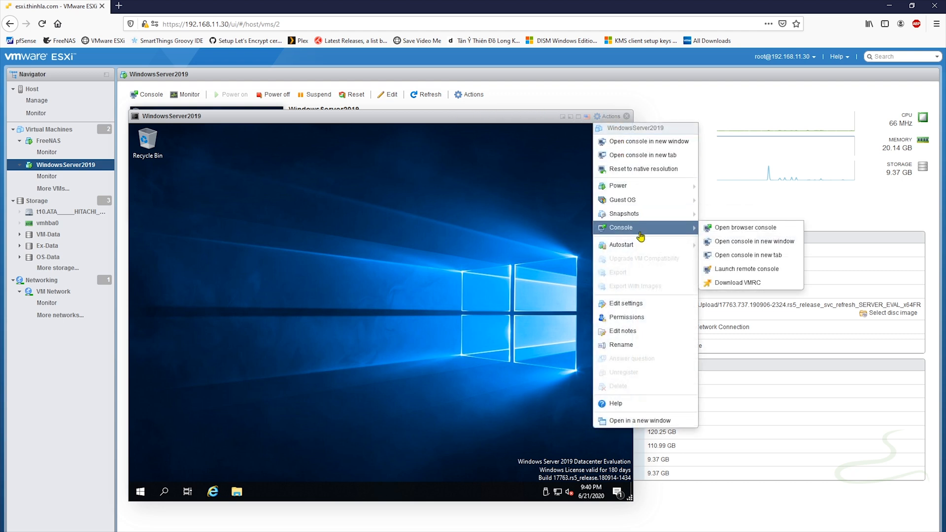
pyautogui.moveTo(738, 282)
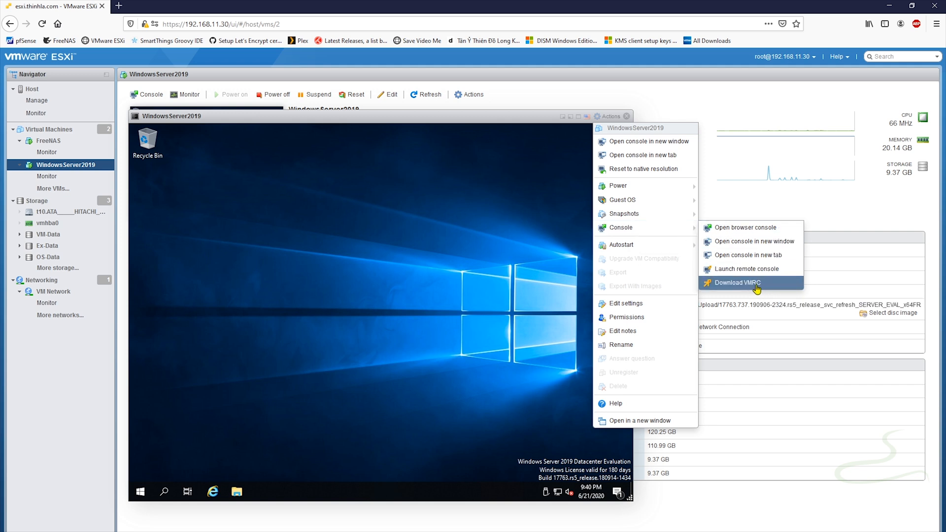
pyautogui.moveTo(741, 285)
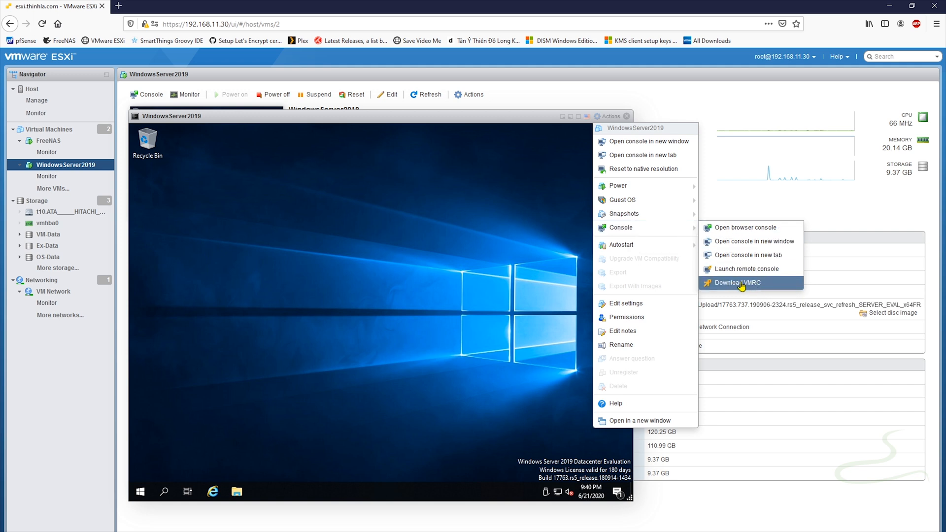
pyautogui.moveTo(739, 288)
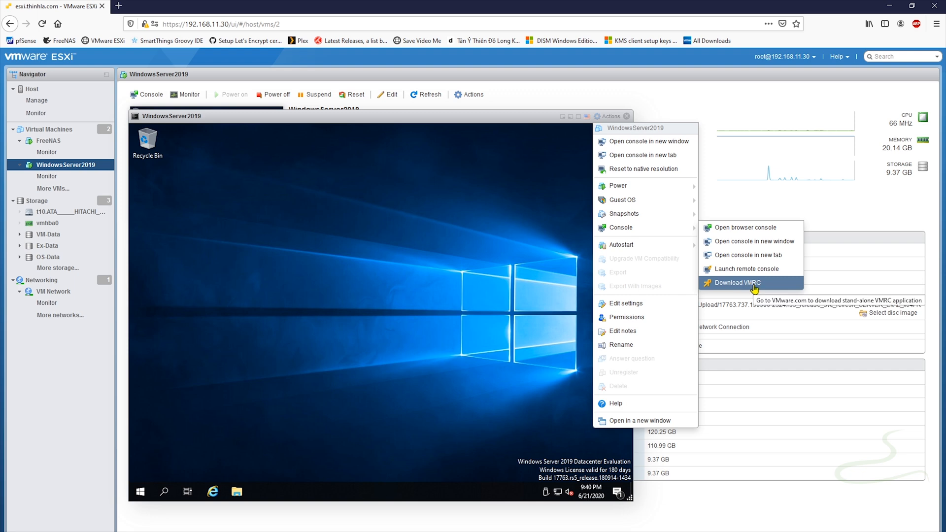
# Step: Open the VMware Remote Console 11.1.0 download page via Actions > Console > Download VMRC
pyautogui.click(736, 283)
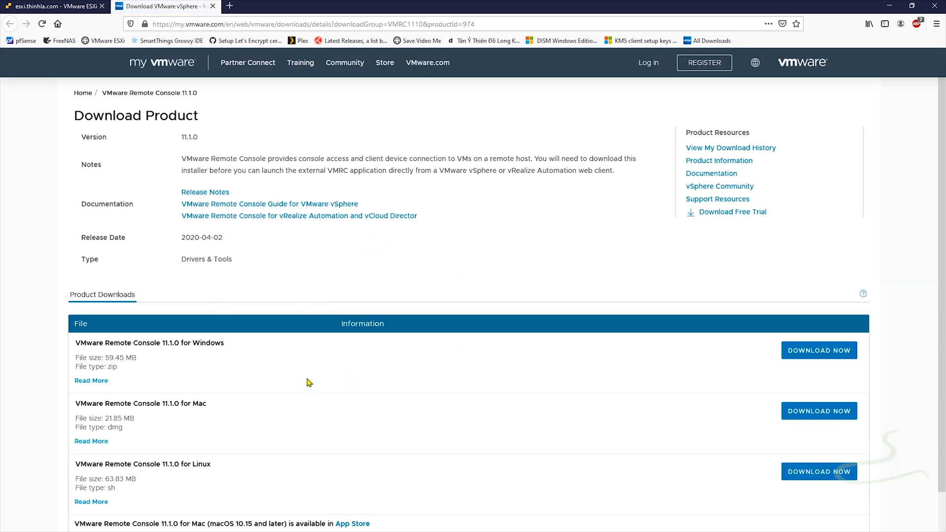
pyautogui.moveTo(202, 430)
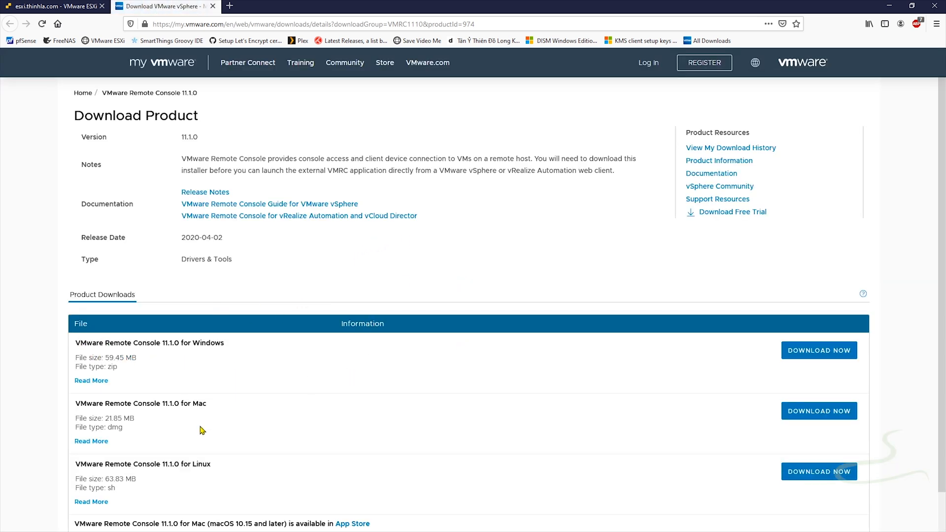
pyautogui.moveTo(212, 356)
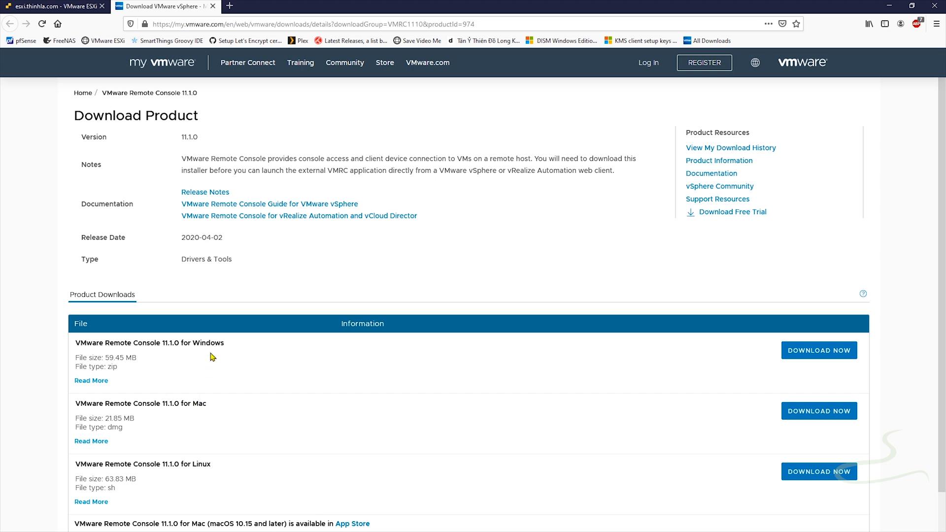
pyautogui.moveTo(171, 339)
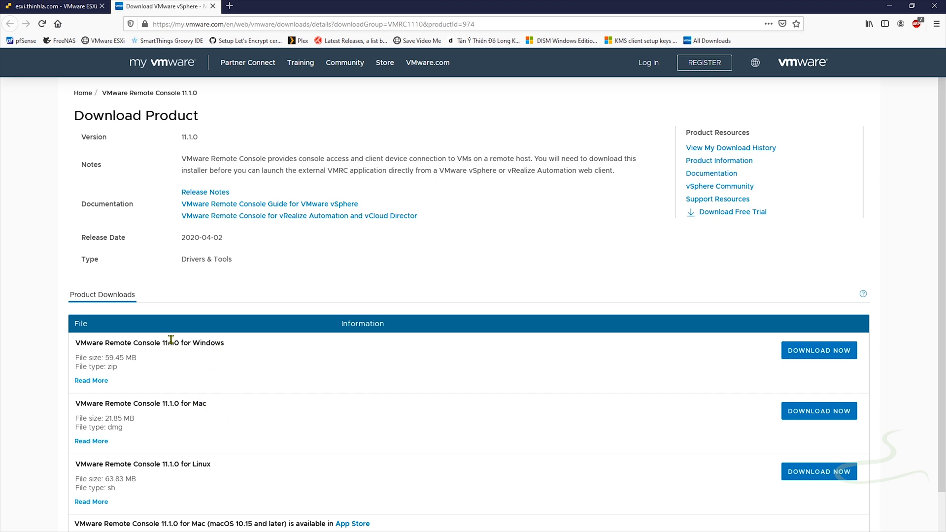
pyautogui.moveTo(126, 352)
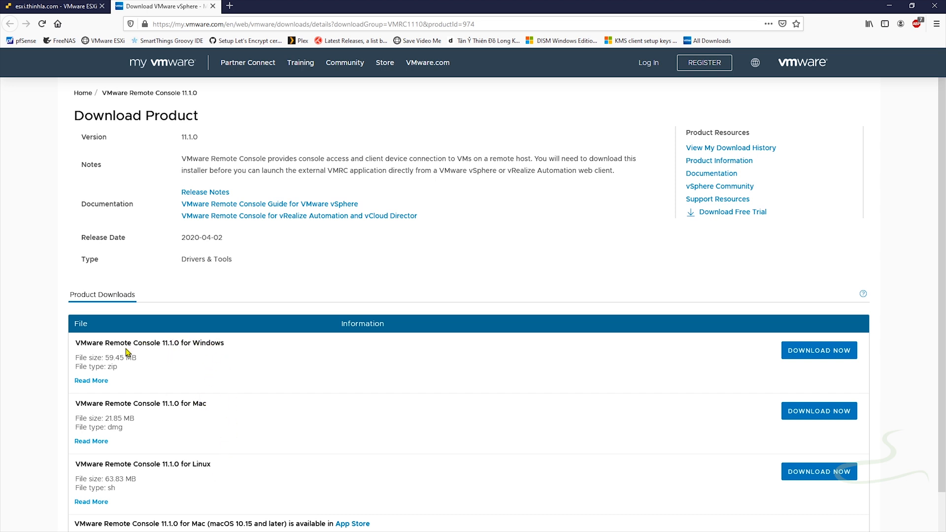
# Step: Download the VMware Remote Console 11.1.0 Windows build and save the zip file
pyautogui.click(819, 350)
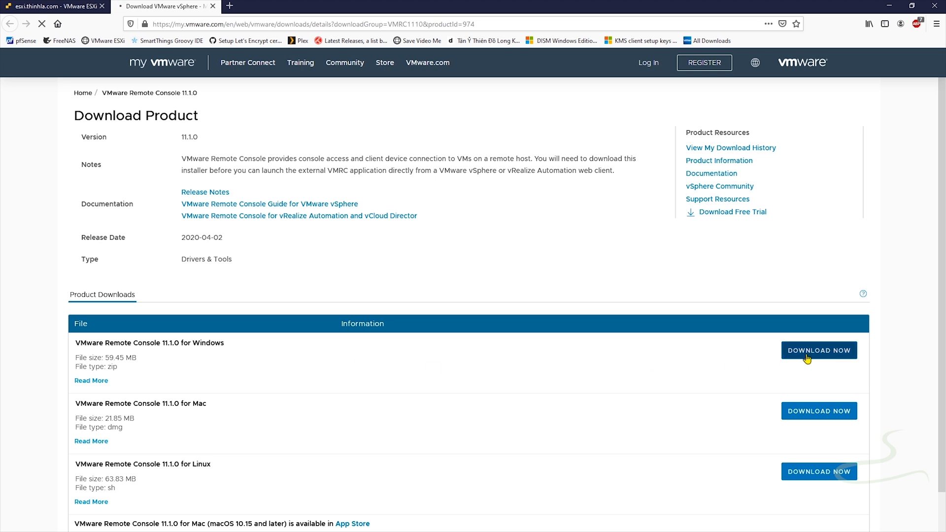
pyautogui.click(818, 349)
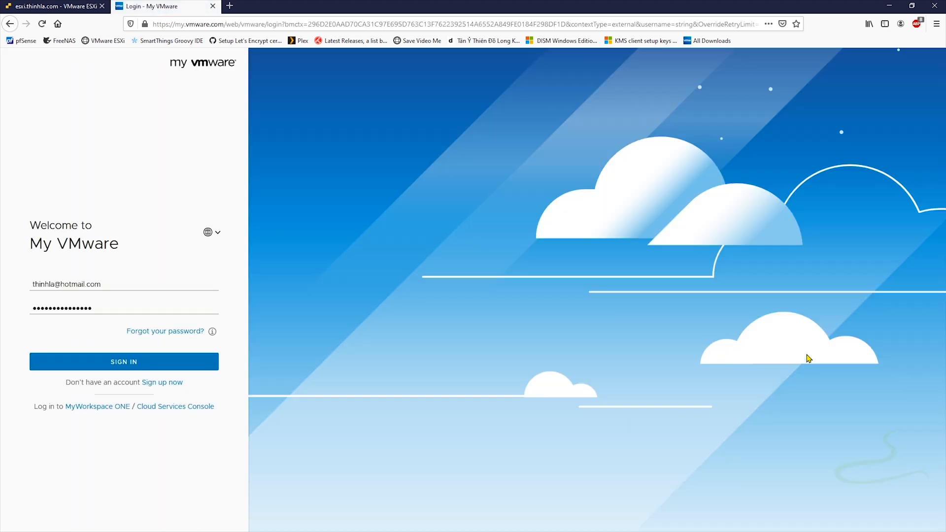
pyautogui.moveTo(268, 294)
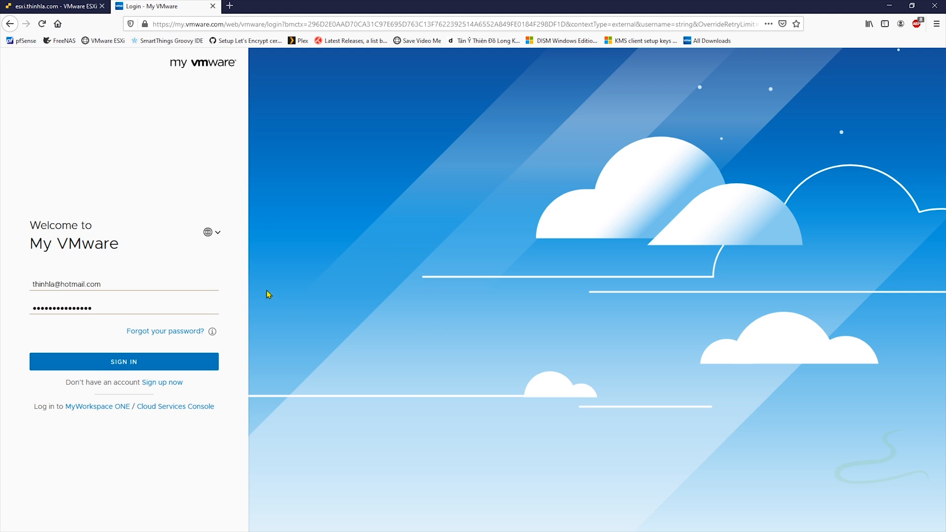
pyautogui.moveTo(145, 304)
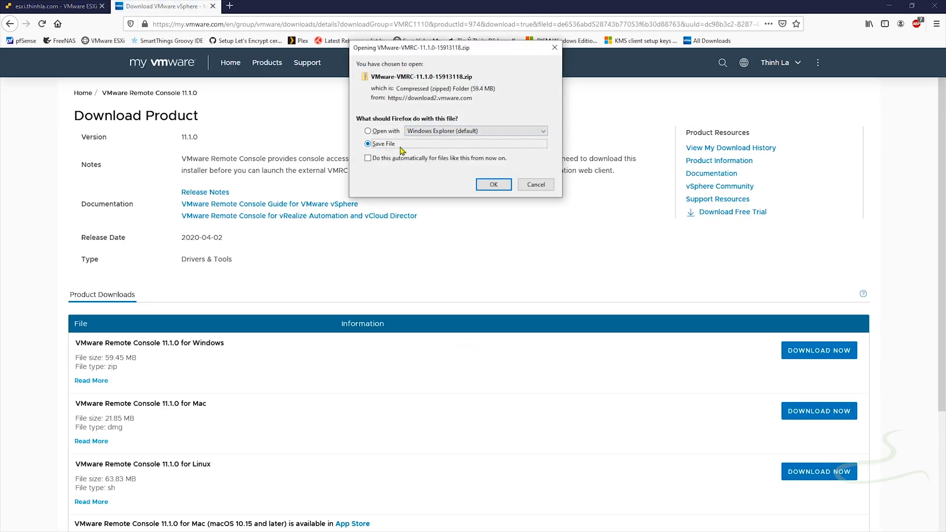
pyautogui.click(493, 185)
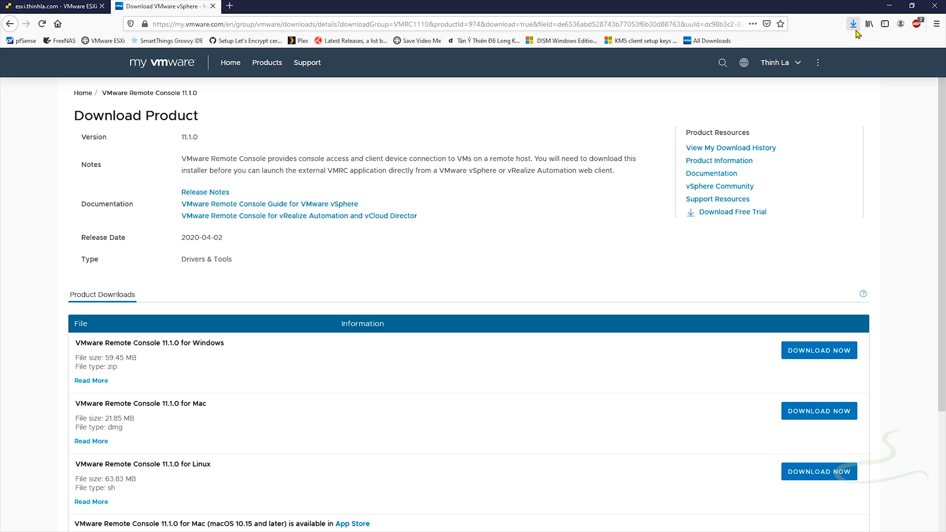
# Step: Extract the VMRC zip with 7-Zip and run the installer from VMware-VMRC-11.1.0-15913118
pyautogui.rightClick(724, 46)
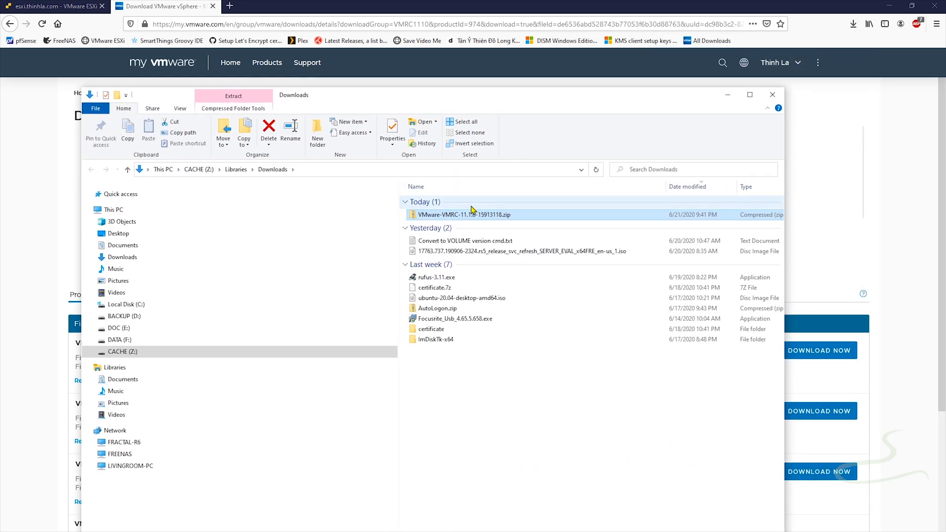
pyautogui.rightClick(465, 215)
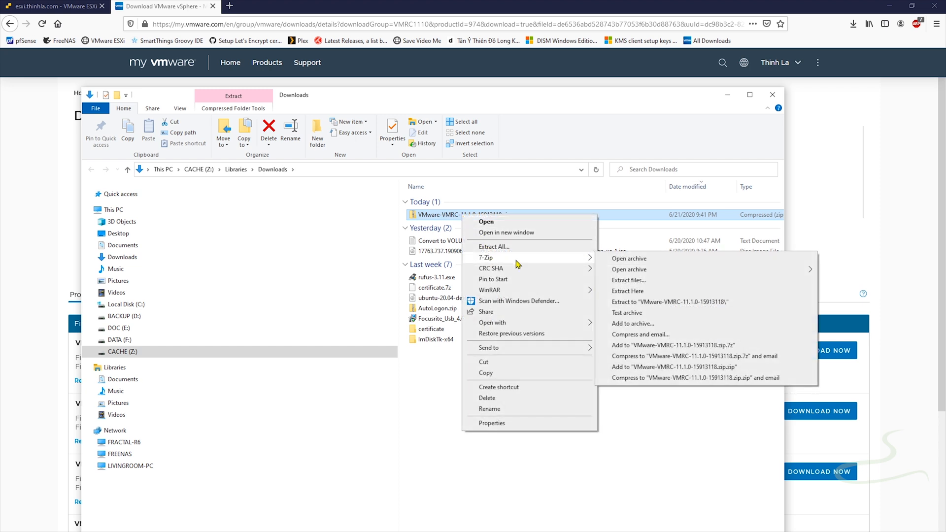
pyautogui.moveTo(528, 261)
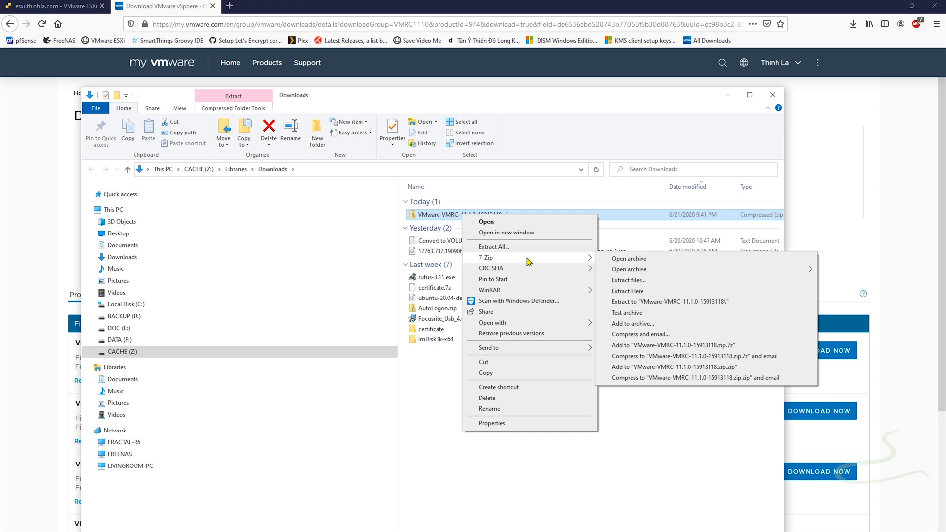
pyautogui.moveTo(658, 312)
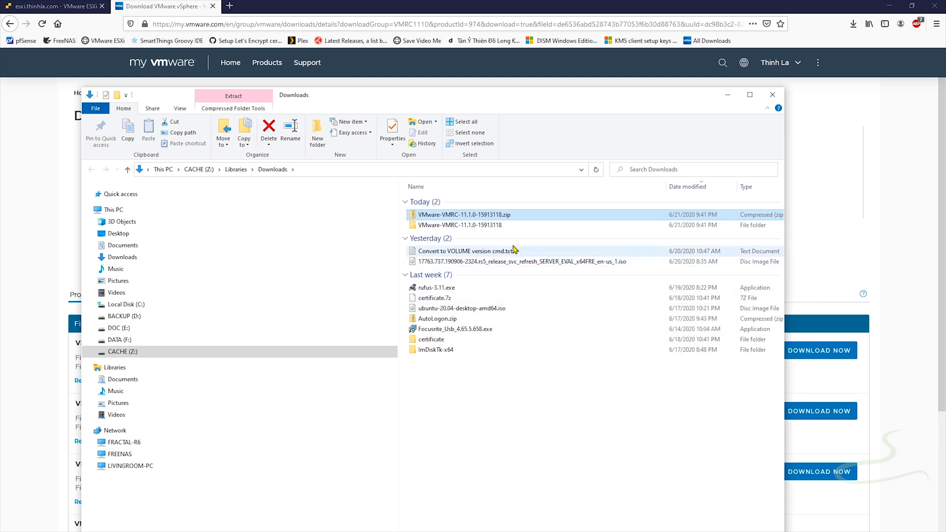
pyautogui.doubleClick(459, 224)
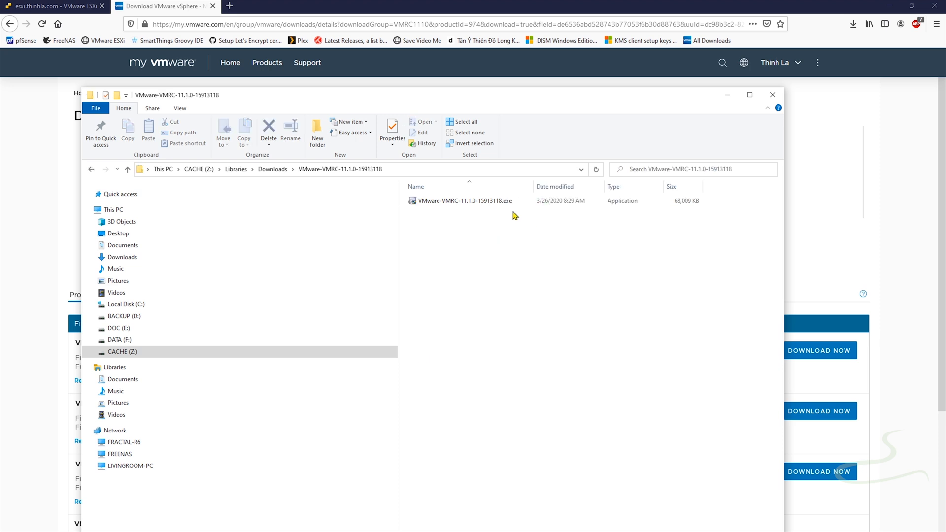
pyautogui.click(465, 201)
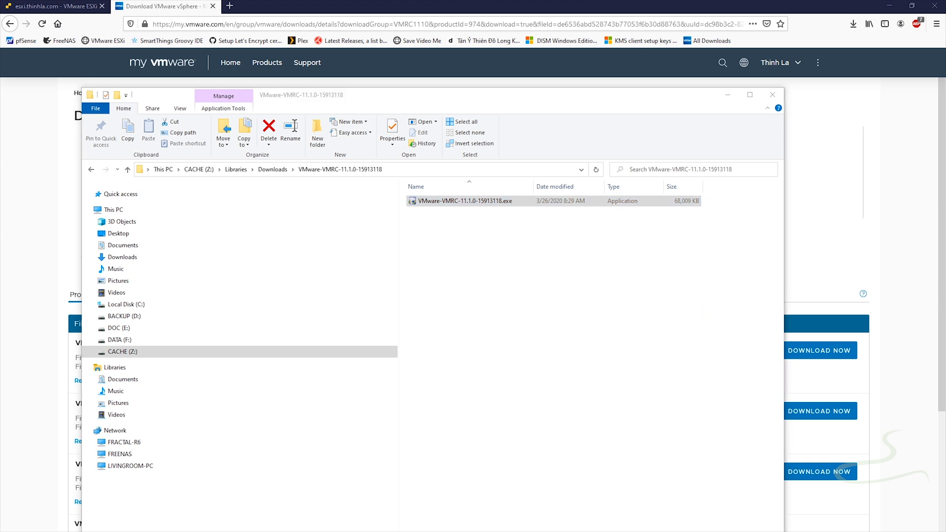
pyautogui.doubleClick(464, 200)
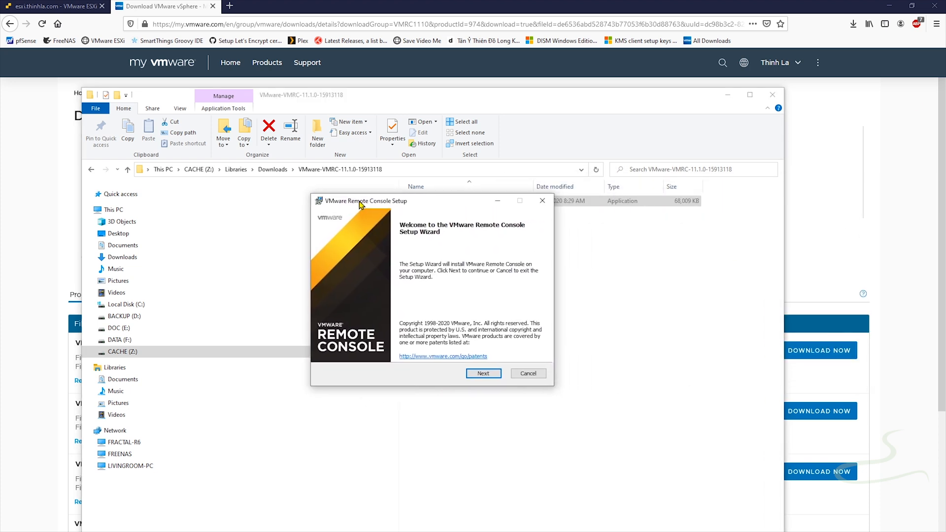
pyautogui.moveTo(452, 245)
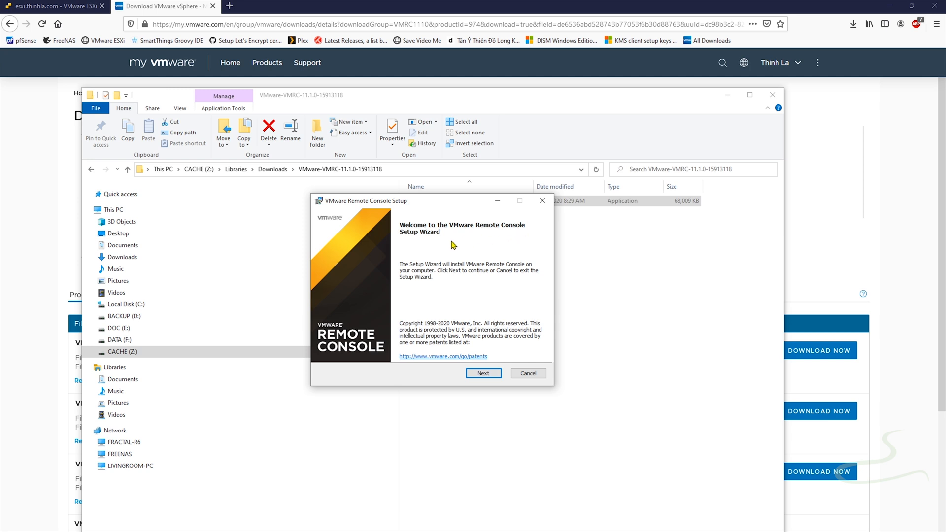
# Step: Install VMware Remote Console at the default location, with update checks and CEIP off
pyautogui.click(483, 373)
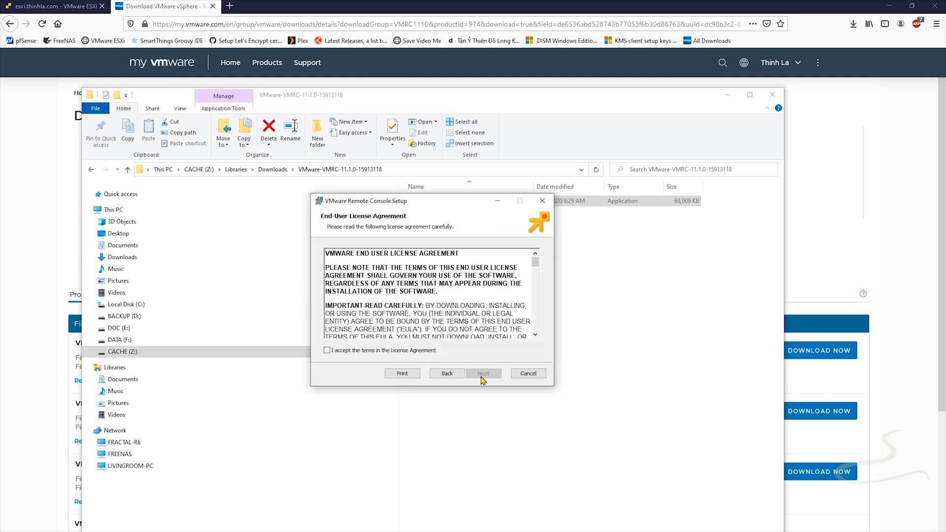
pyautogui.click(327, 350)
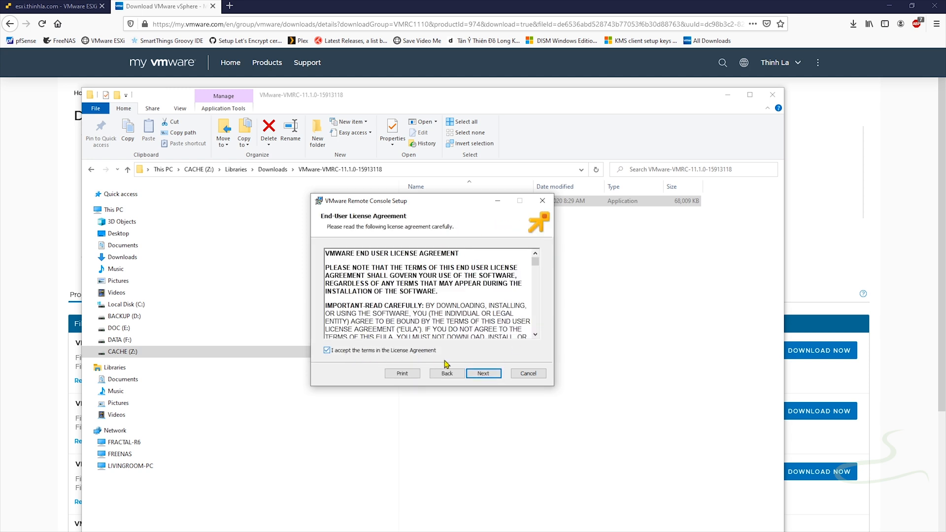
pyautogui.click(483, 373)
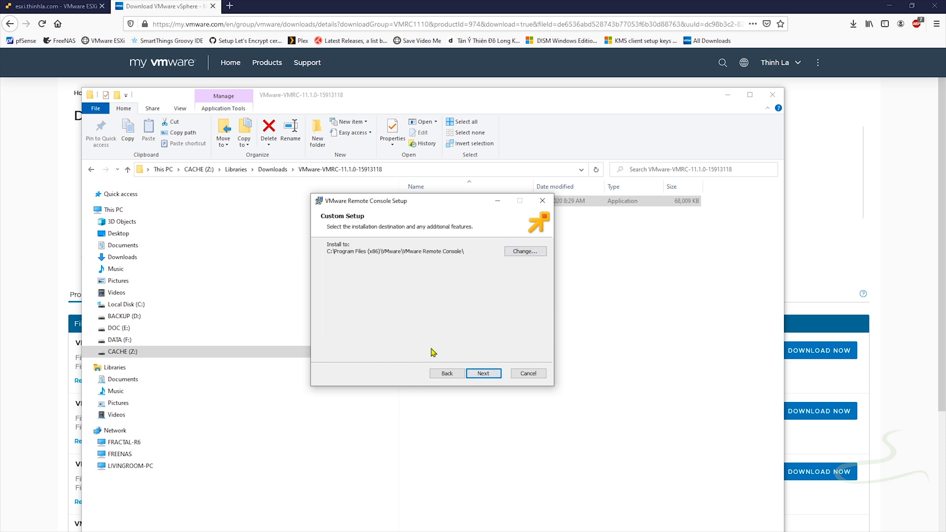
pyautogui.click(484, 373)
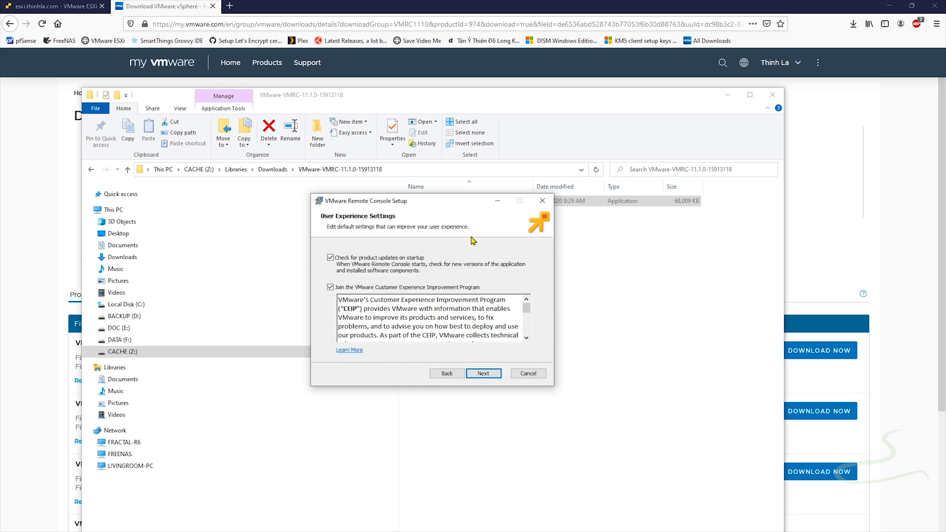
pyautogui.click(330, 257)
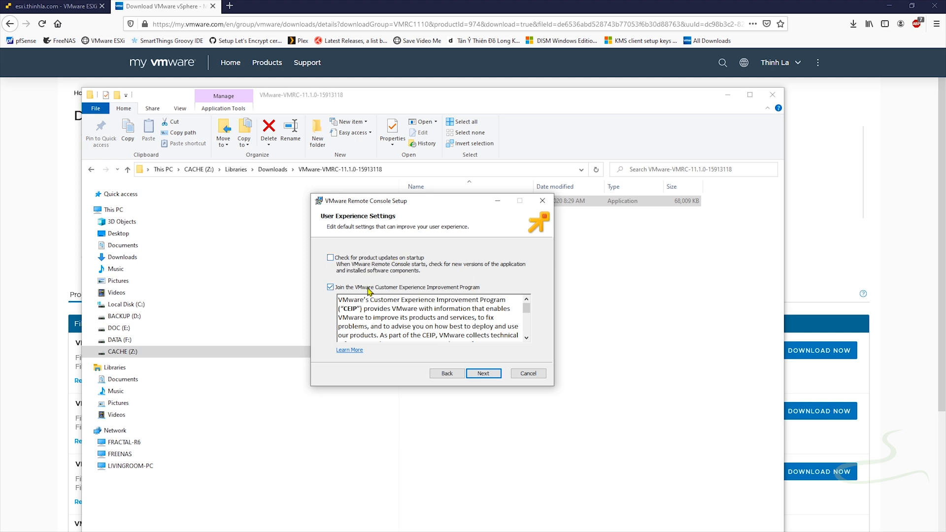
pyautogui.click(330, 287)
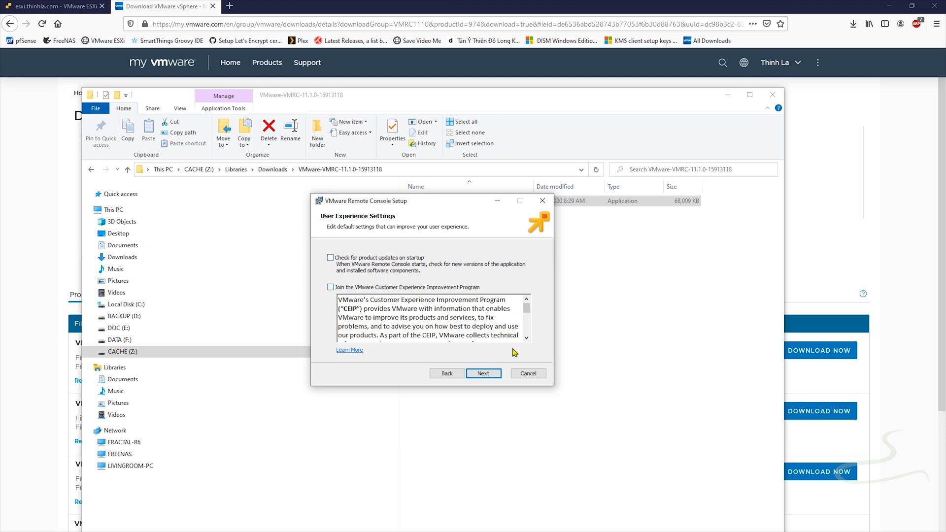
pyautogui.click(484, 373)
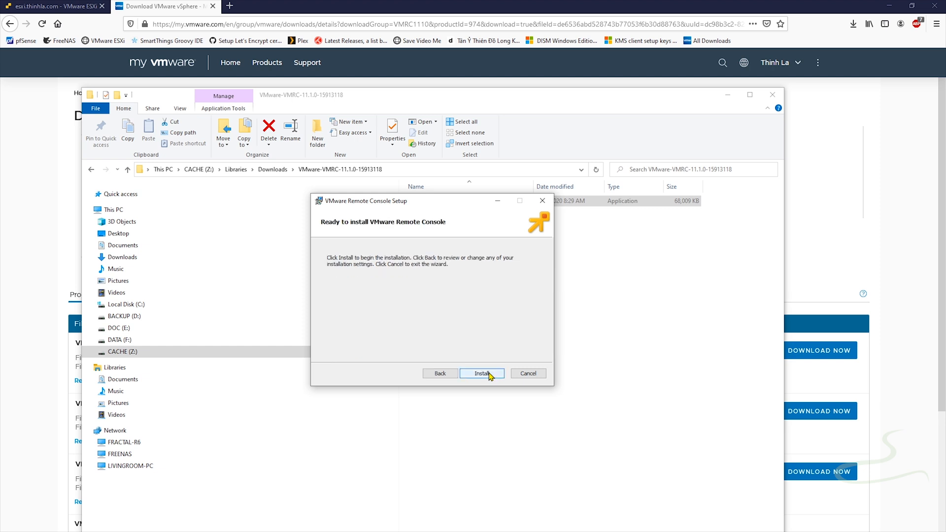
pyautogui.click(481, 373)
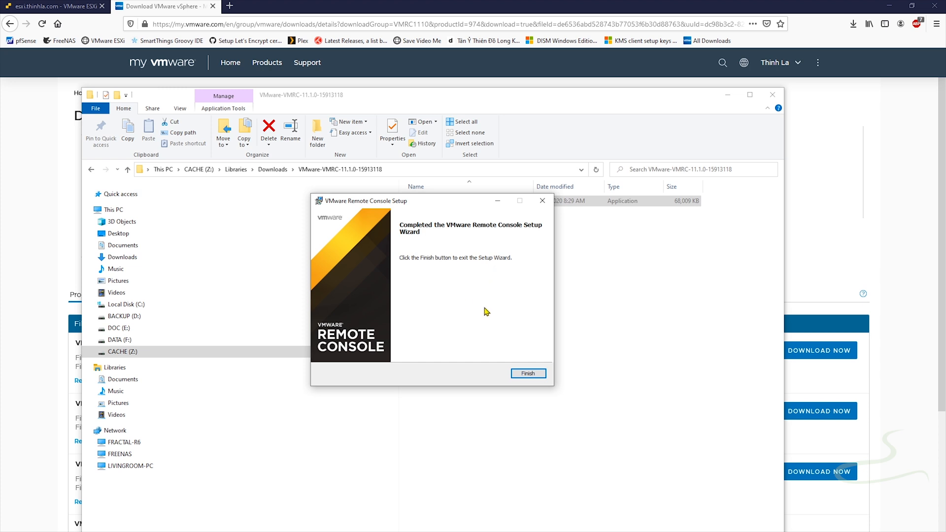
pyautogui.click(528, 373)
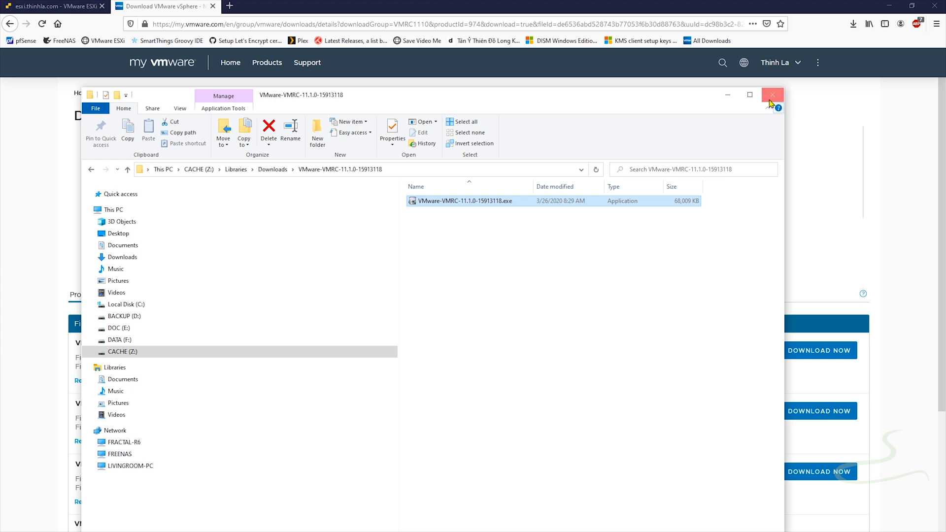
pyautogui.moveTo(772, 95)
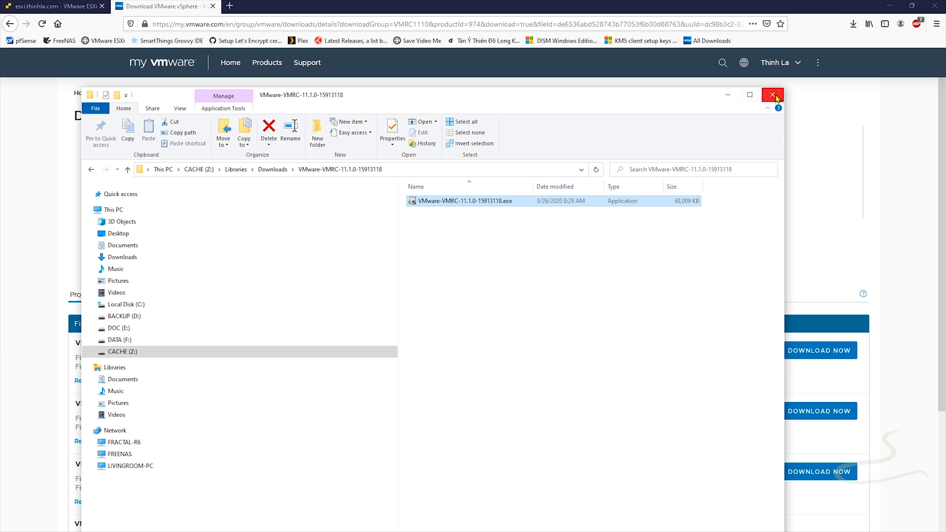
pyautogui.moveTo(773, 95)
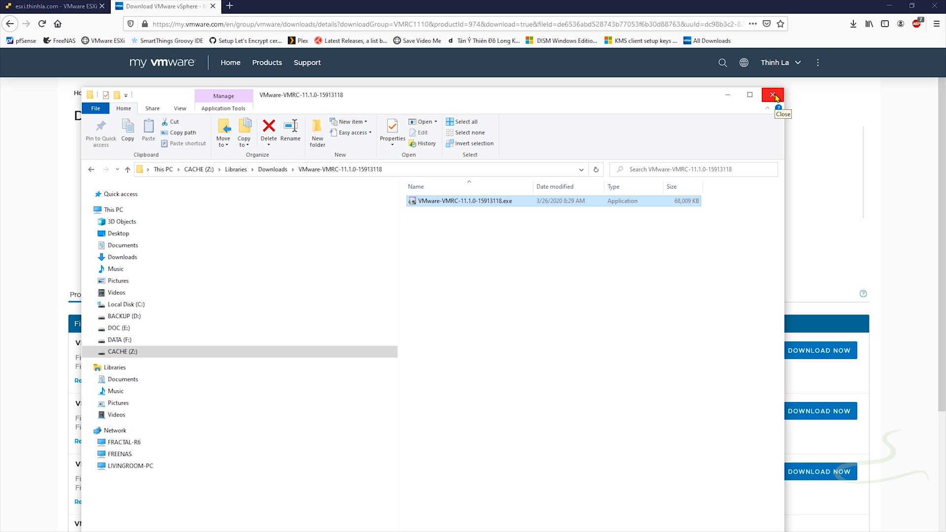
# Step: Close the extracted installer folder window to return to the ESXi console page
pyautogui.click(774, 95)
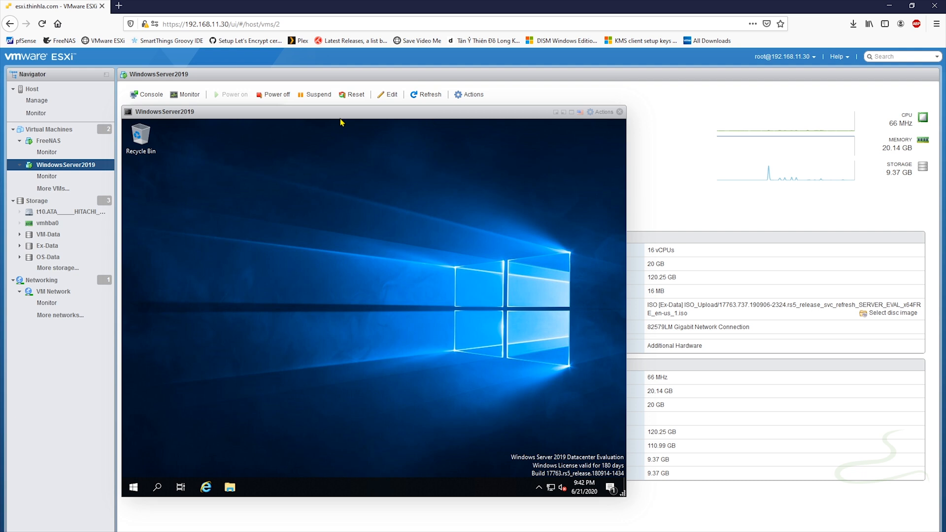
pyautogui.moveTo(618, 115)
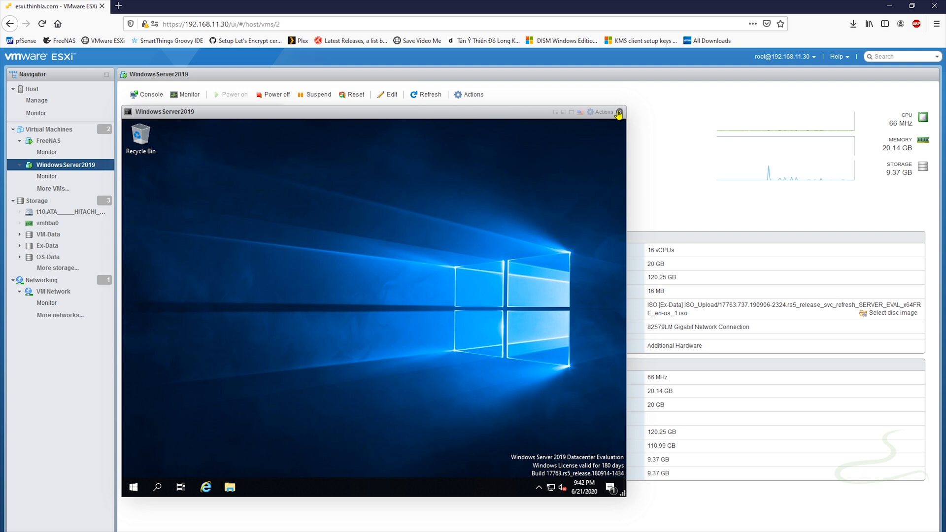
# Step: Launch WindowsServer2019 in the standalone VMware Remote Console from the console's Actions
pyautogui.click(601, 112)
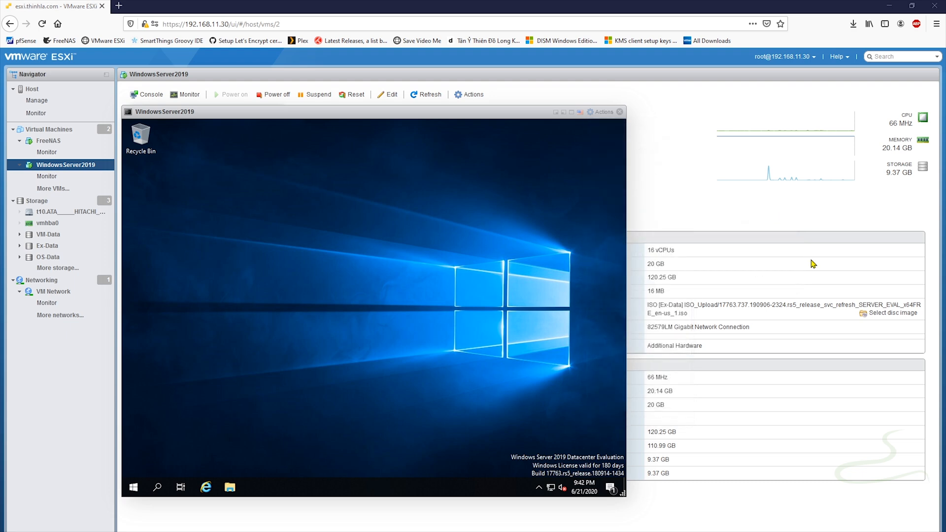
pyautogui.click(146, 94)
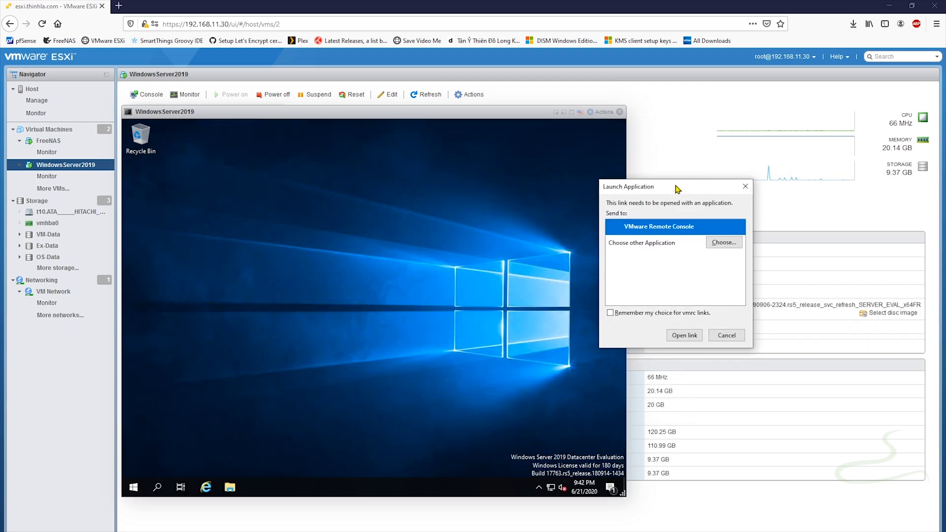
pyautogui.moveTo(707, 291)
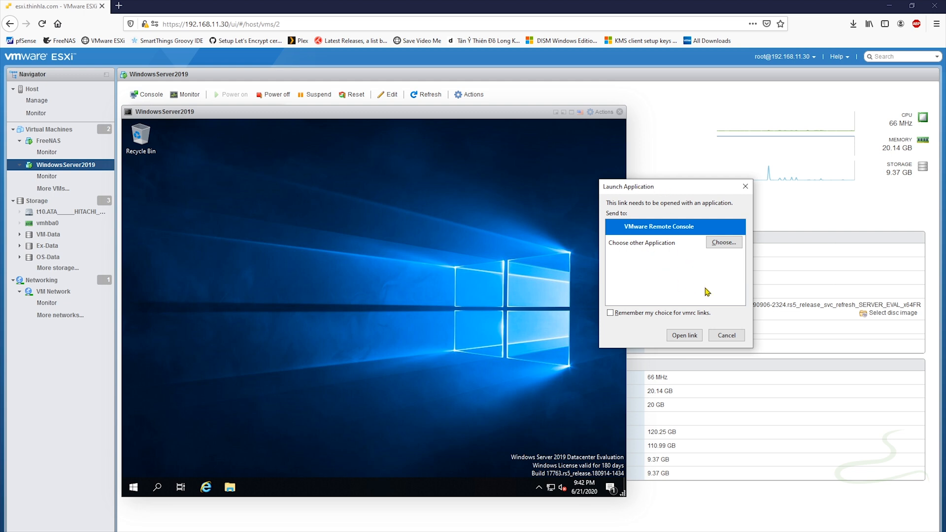
pyautogui.moveTo(662, 325)
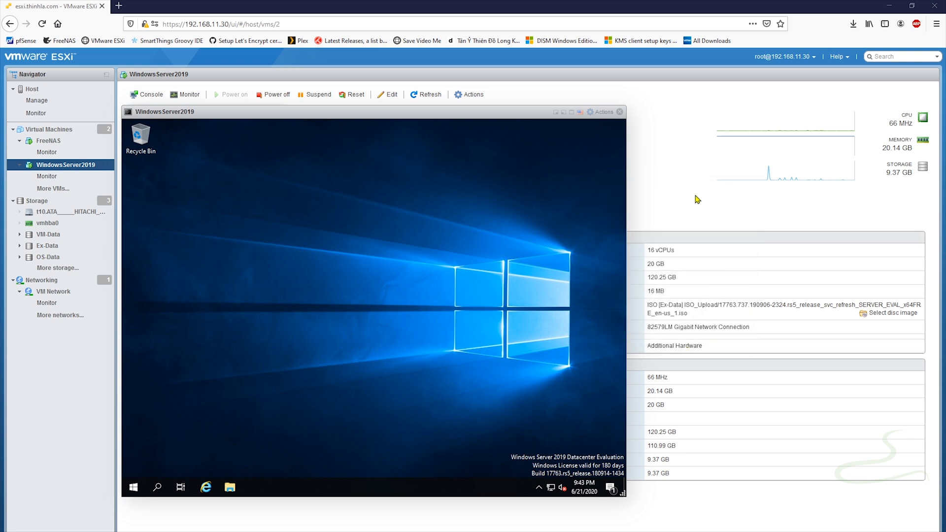
pyautogui.click(146, 94)
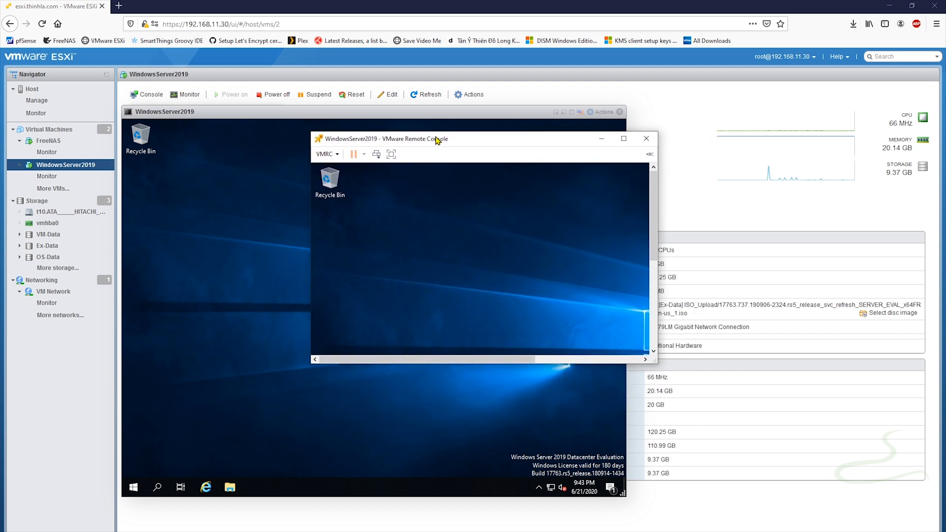
# Step: Drag the WindowsServer2019 VMware Remote Console window slightly down into position
pyautogui.moveTo(377, 139); pyautogui.dragTo(380, 149)
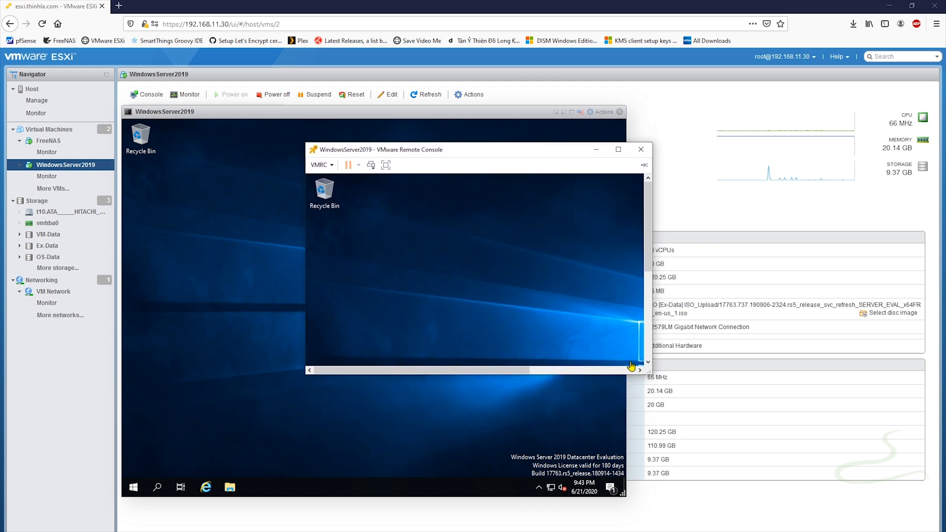
pyautogui.moveTo(684, 336)
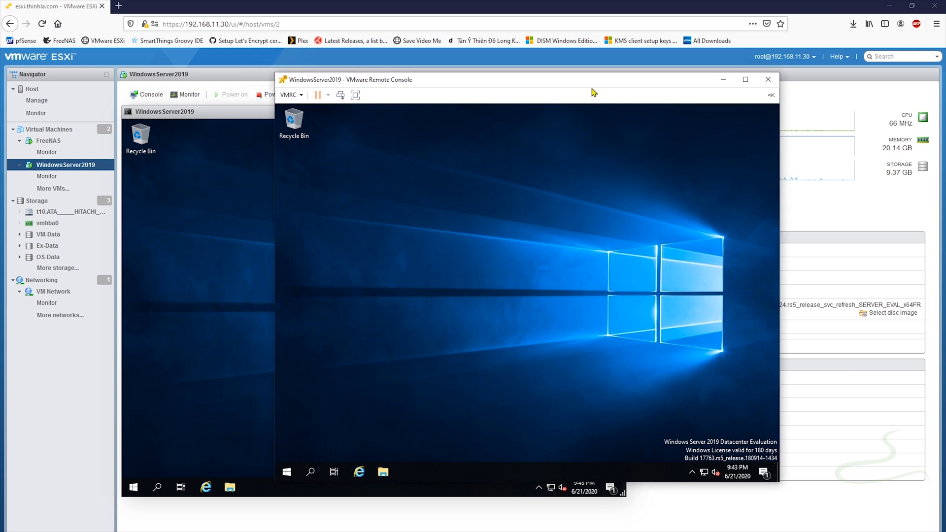
pyautogui.moveTo(505, 266)
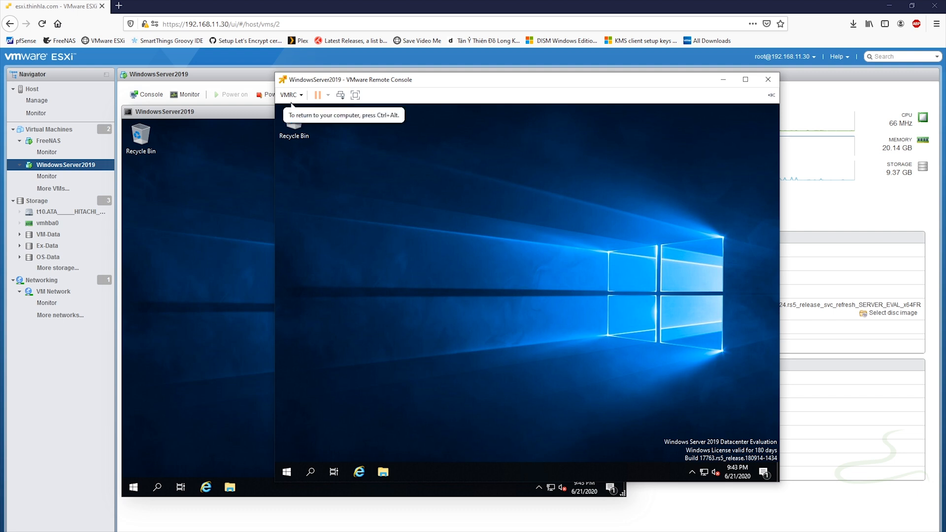
pyautogui.moveTo(178, 132)
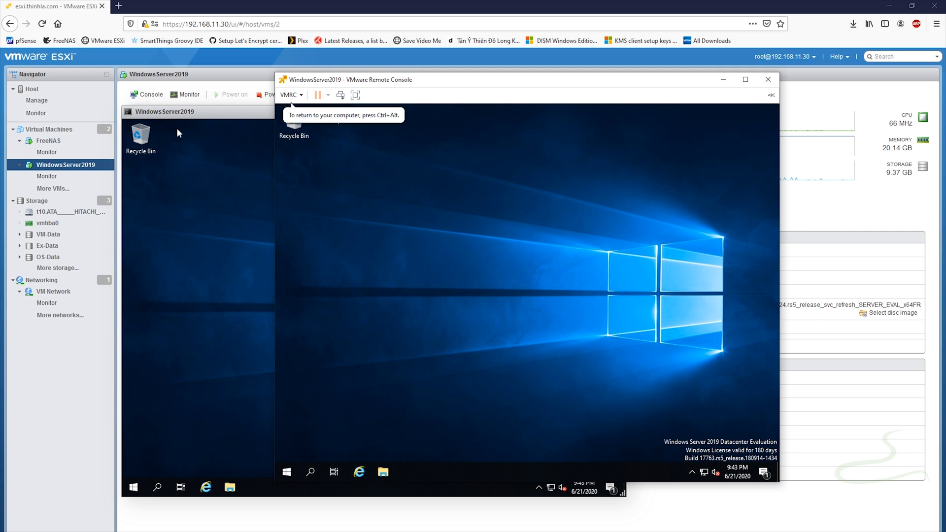
pyautogui.moveTo(194, 137)
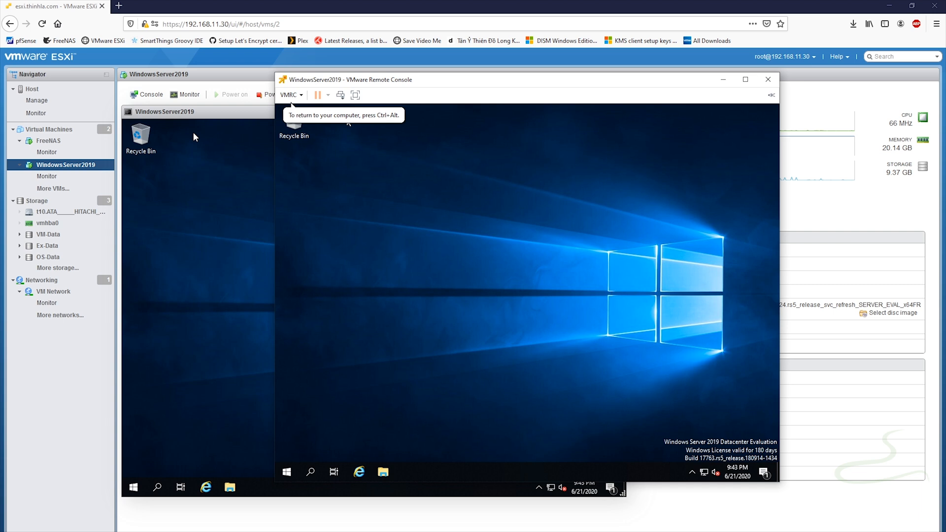
pyautogui.moveTo(207, 137)
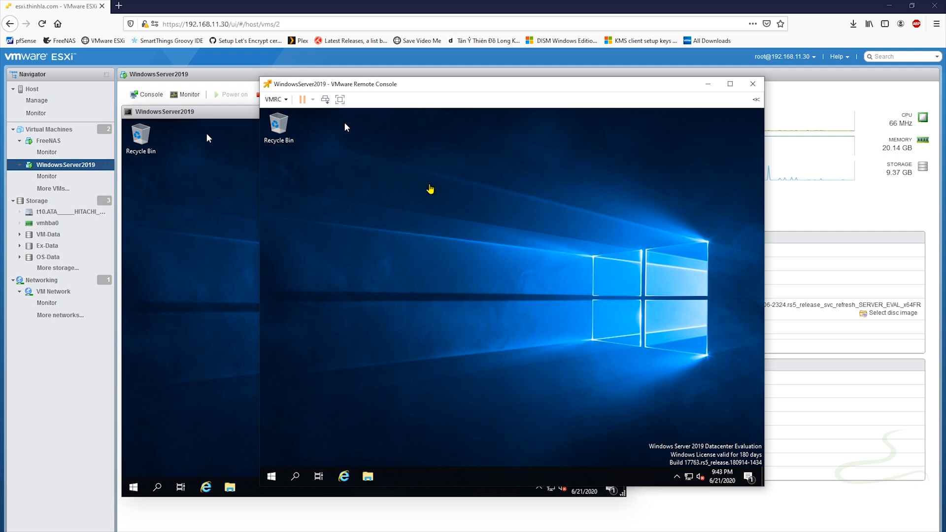
pyautogui.moveTo(482, 398)
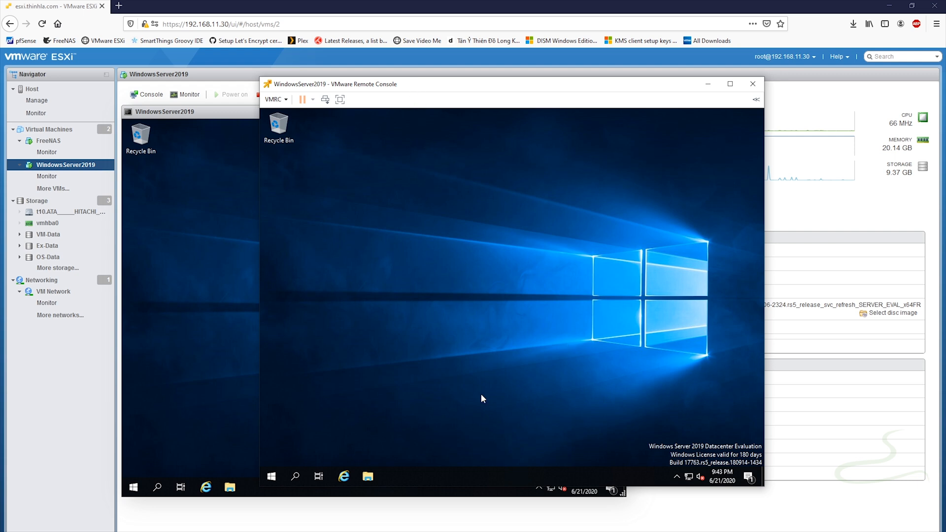
pyautogui.click(271, 476)
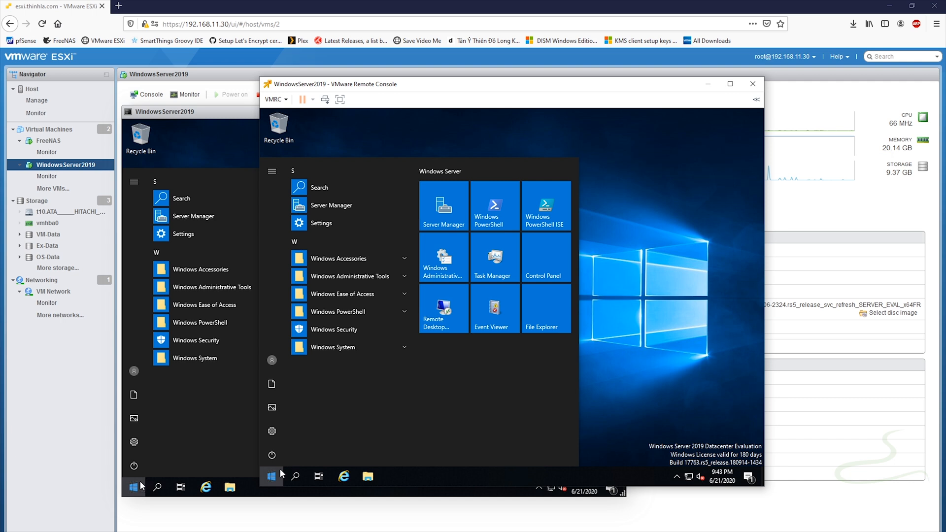
pyautogui.moveTo(347, 460)
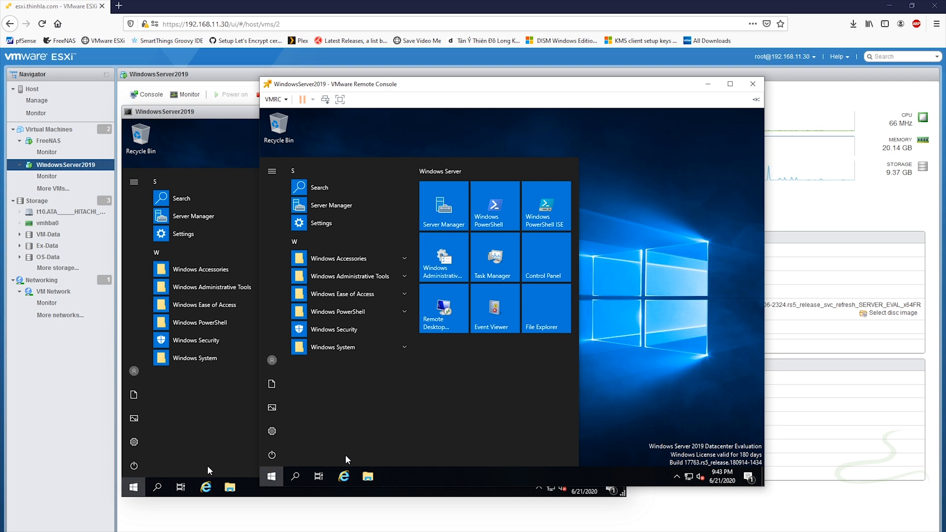
pyautogui.moveTo(344, 465)
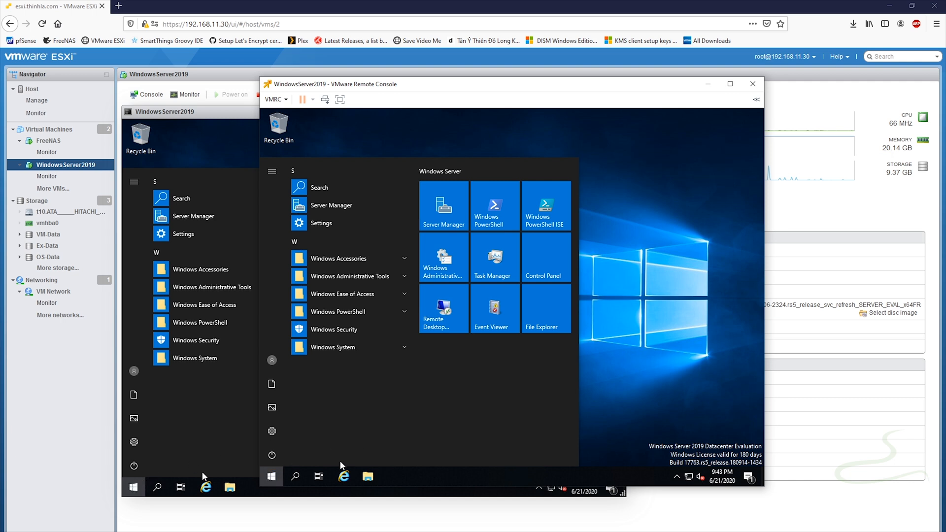
pyautogui.moveTo(355, 452)
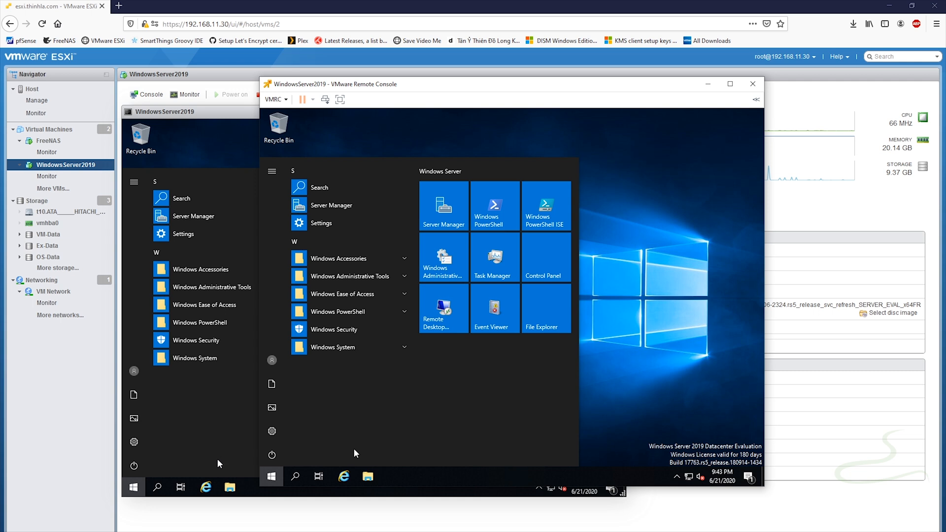
pyautogui.moveTo(296, 487)
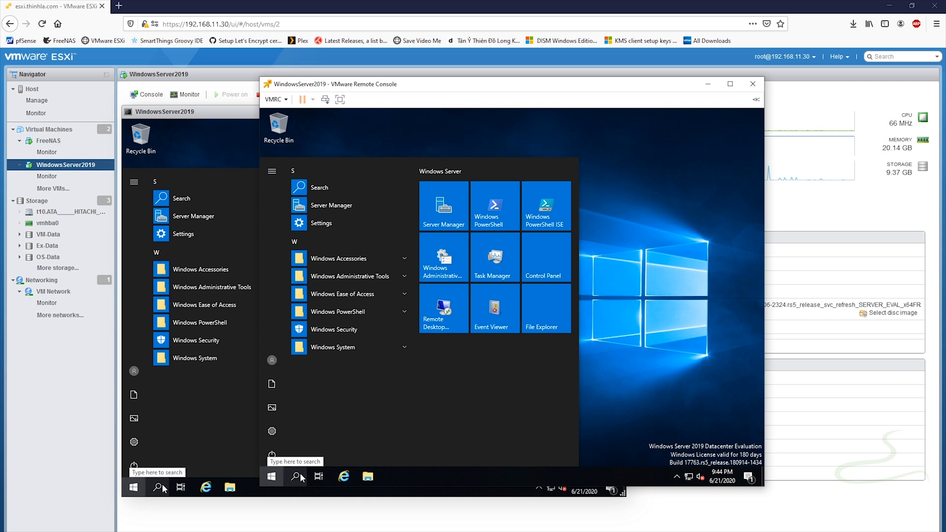
pyautogui.write('cmd')
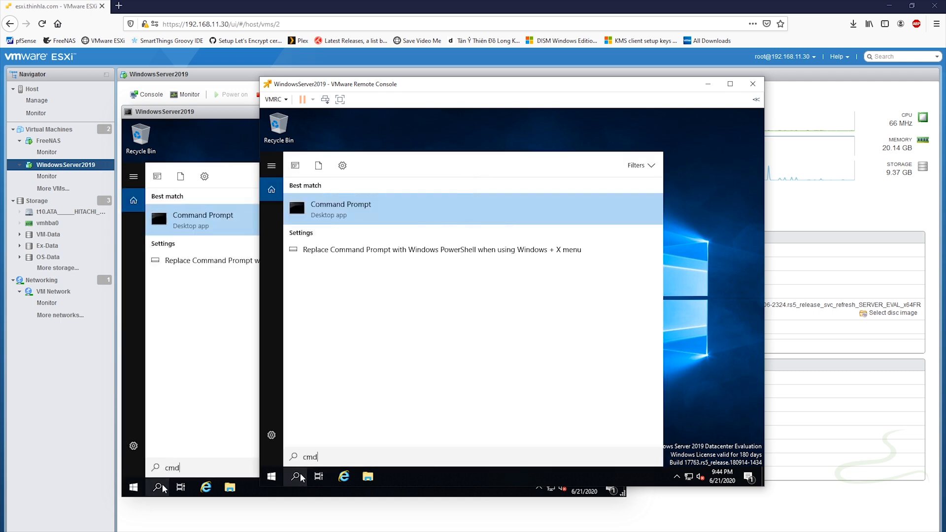
pyautogui.click(340, 208)
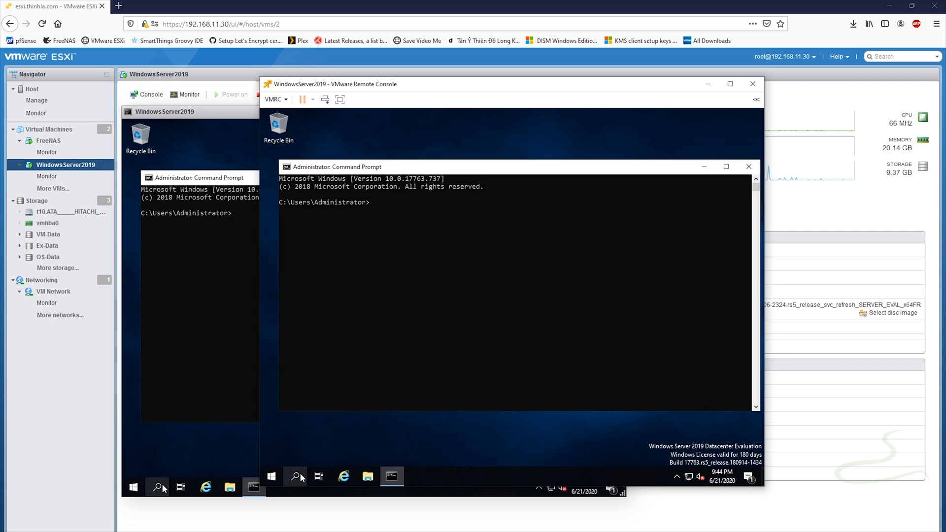
pyautogui.write('ipconfig')
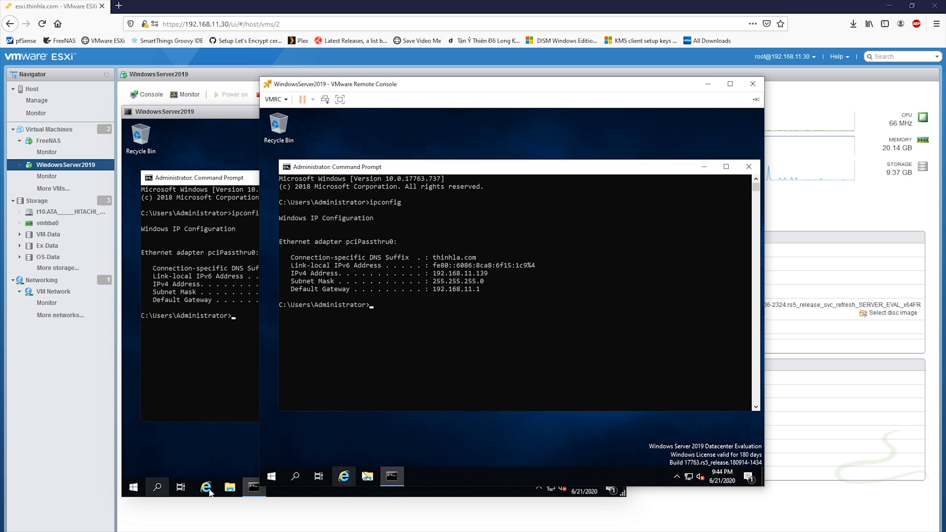
pyautogui.moveTo(435, 279)
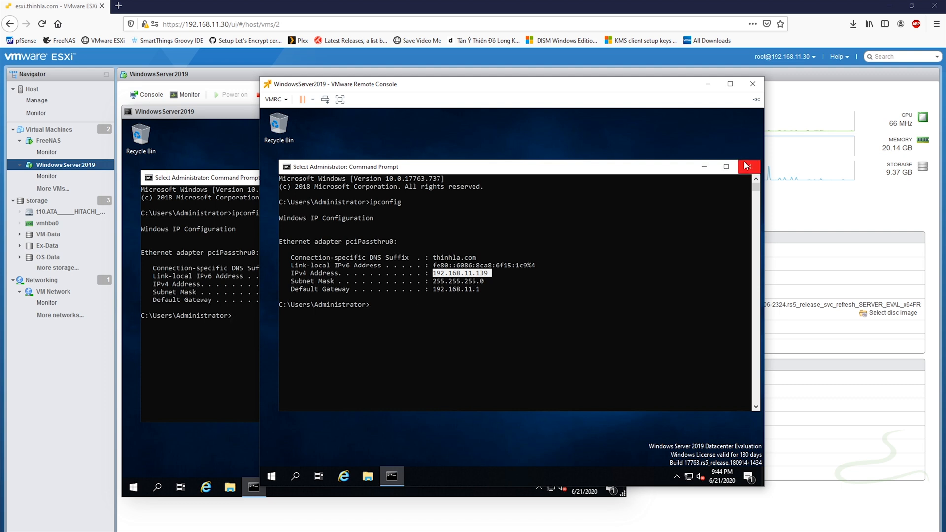
pyautogui.click(748, 166)
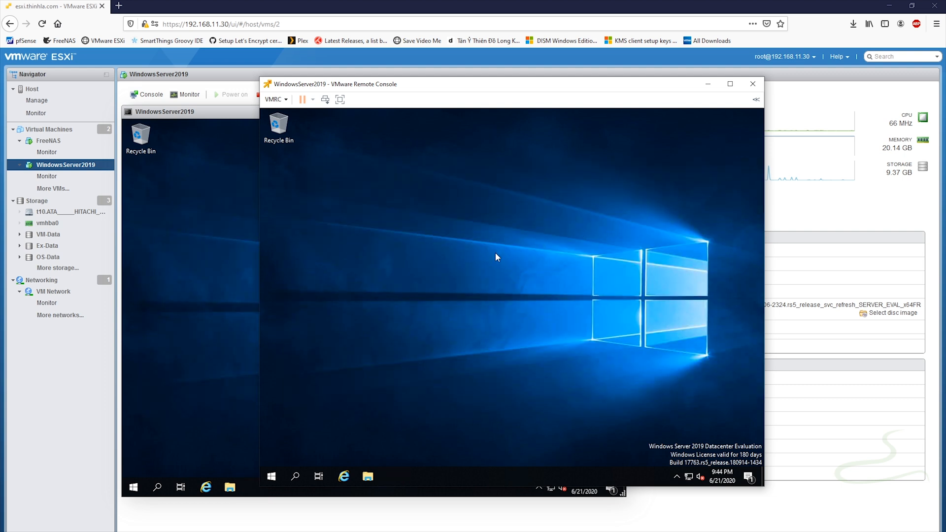
pyautogui.moveTo(425, 337)
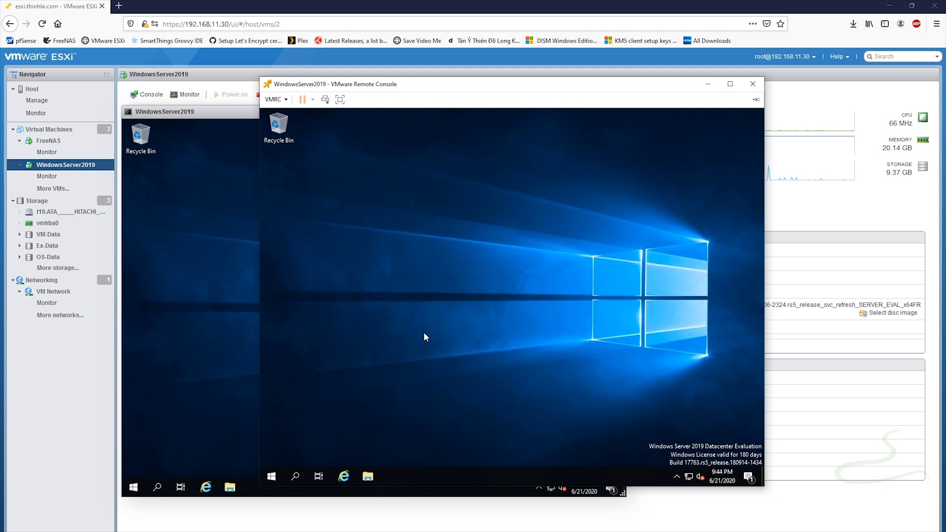
pyautogui.moveTo(444, 449)
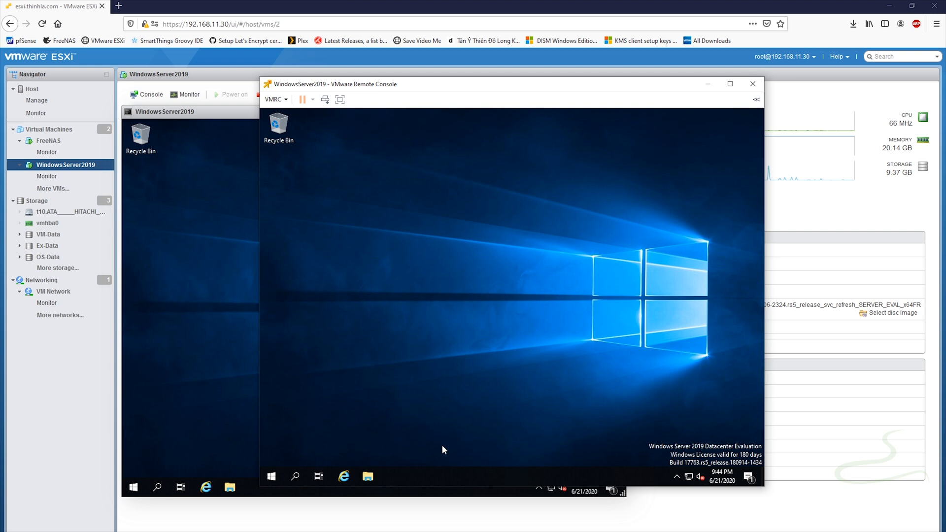
pyautogui.moveTo(401, 471)
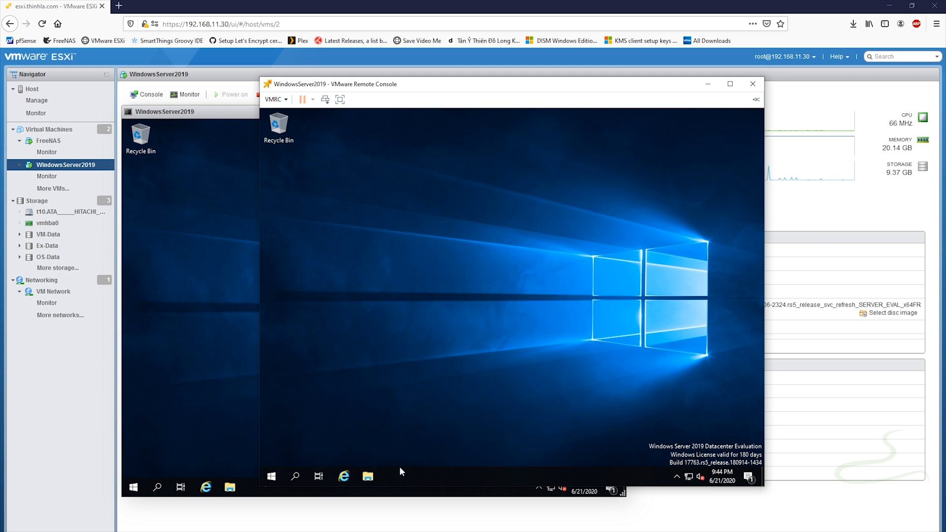
# Step: Open File Explorer on the server and bring up the This PC context menu
pyautogui.click(367, 476)
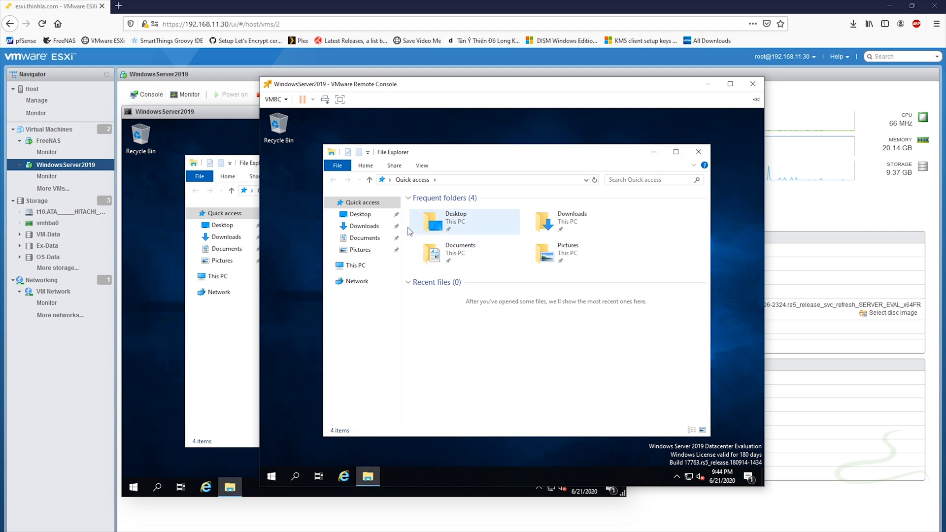
pyautogui.rightClick(356, 266)
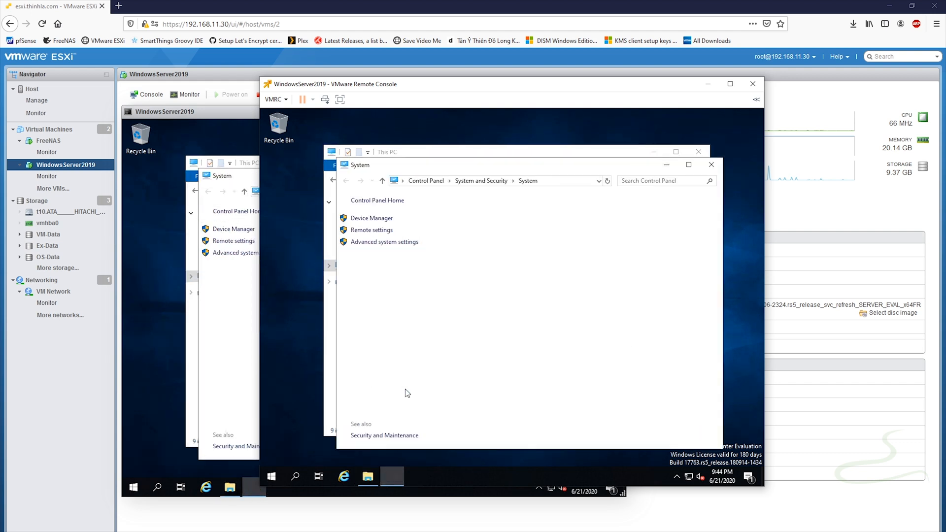
# Step: Allow remote connections with Network Level Authentication in System Properties' Remote tab
pyautogui.click(384, 241)
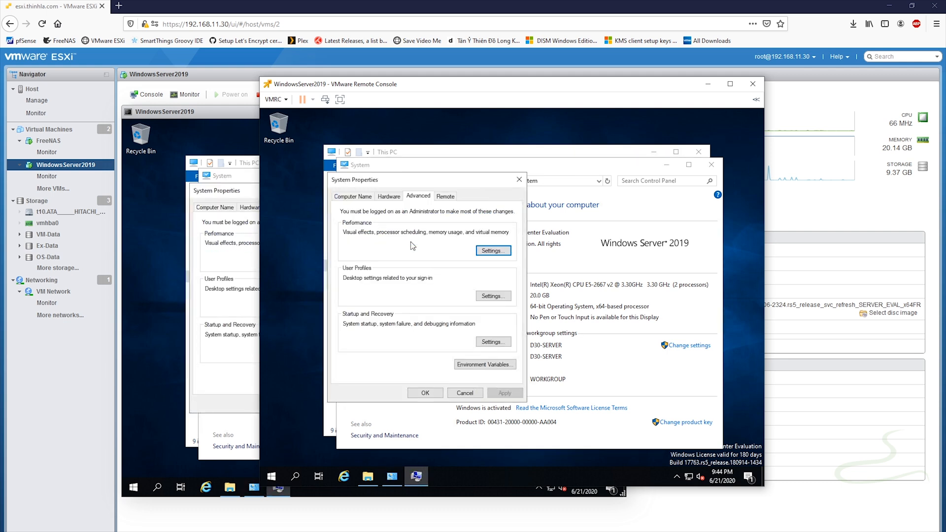
pyautogui.click(444, 196)
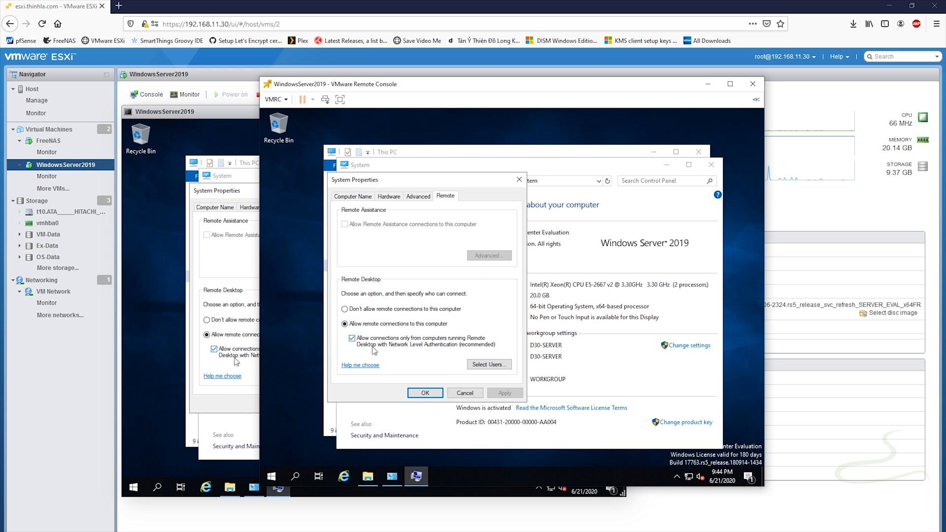
pyautogui.moveTo(424, 346)
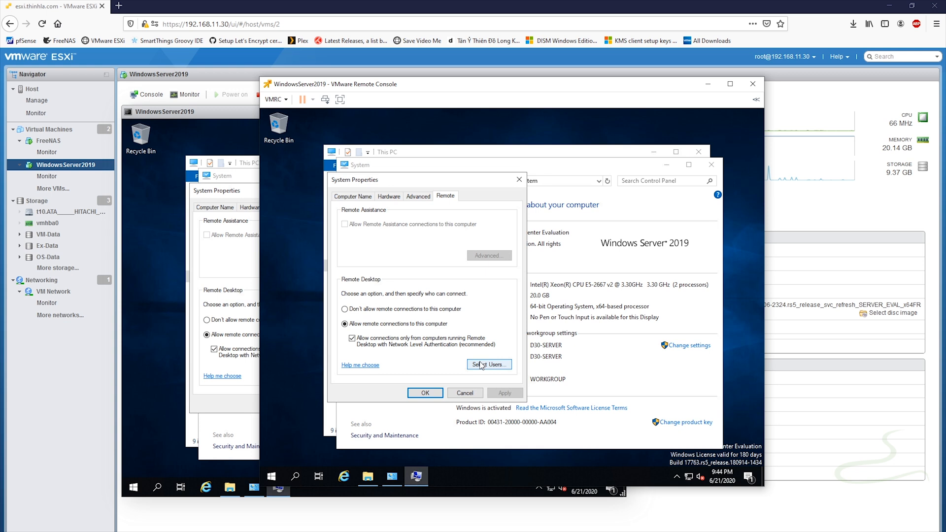
pyautogui.moveTo(455, 366)
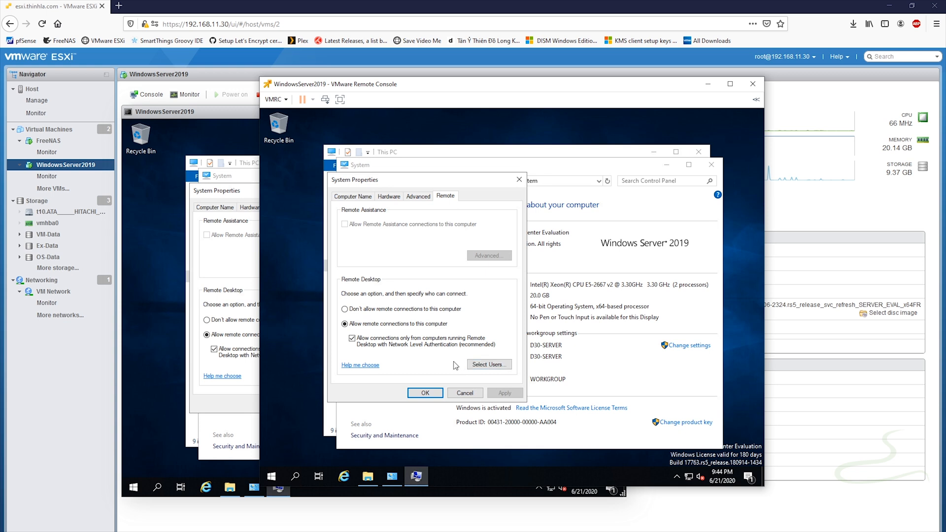
pyautogui.moveTo(489, 365)
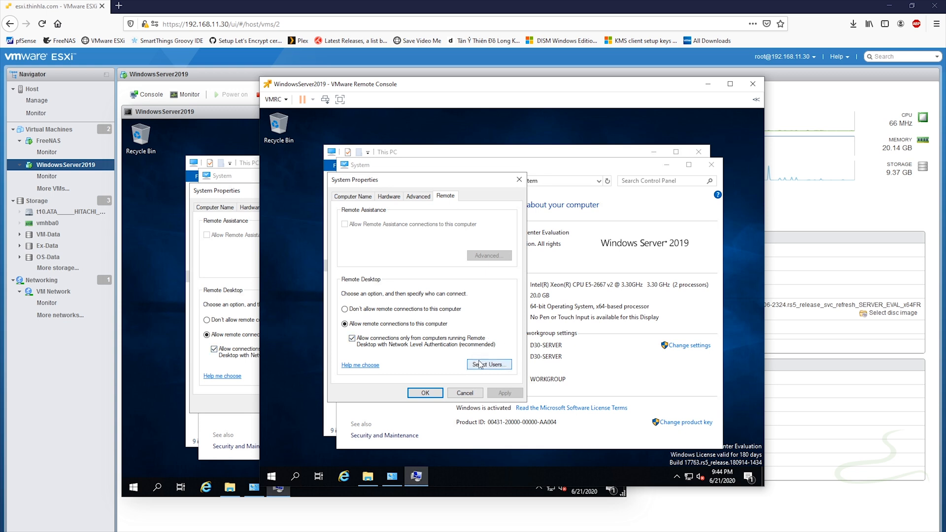
pyautogui.moveTo(476, 353)
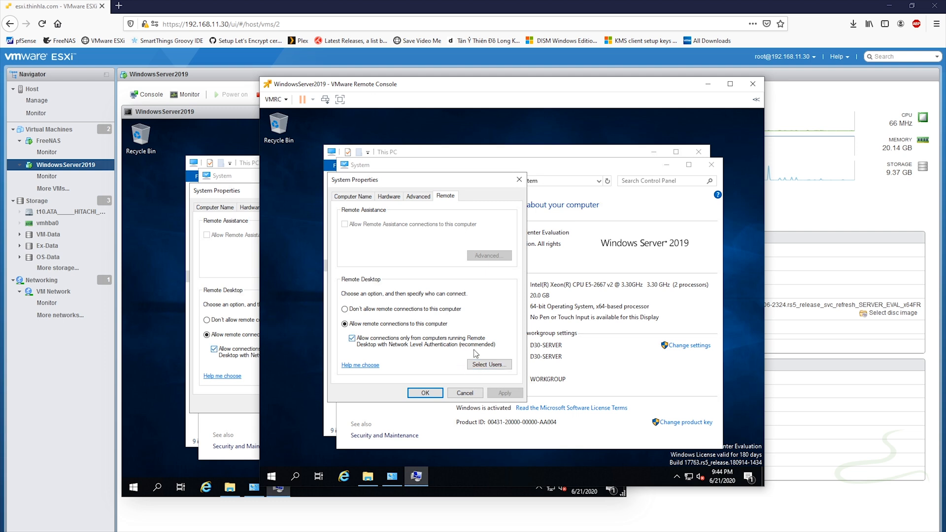
pyautogui.moveTo(441, 383)
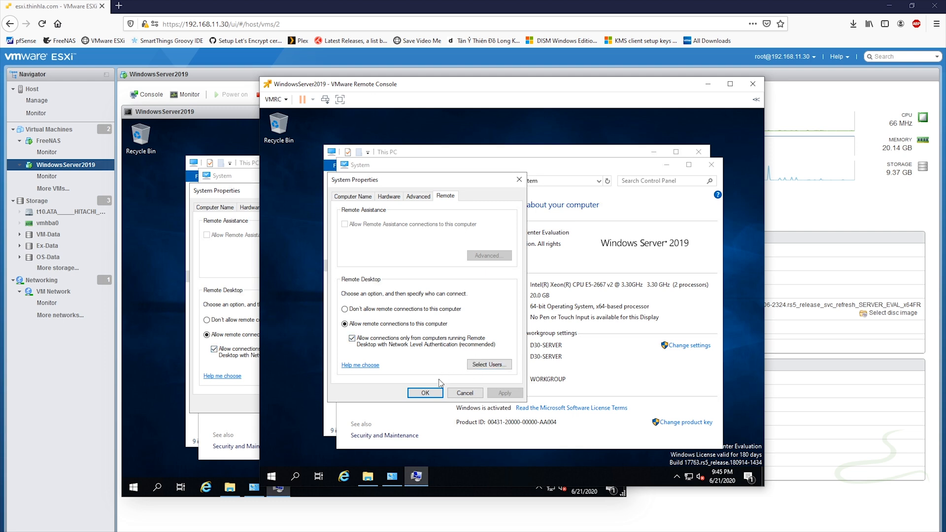
pyautogui.moveTo(425, 393)
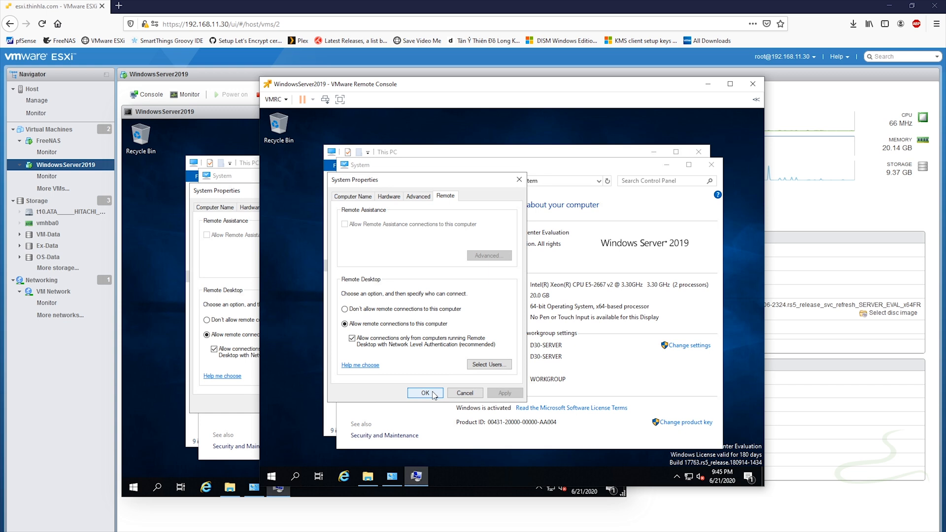
pyautogui.click(425, 393)
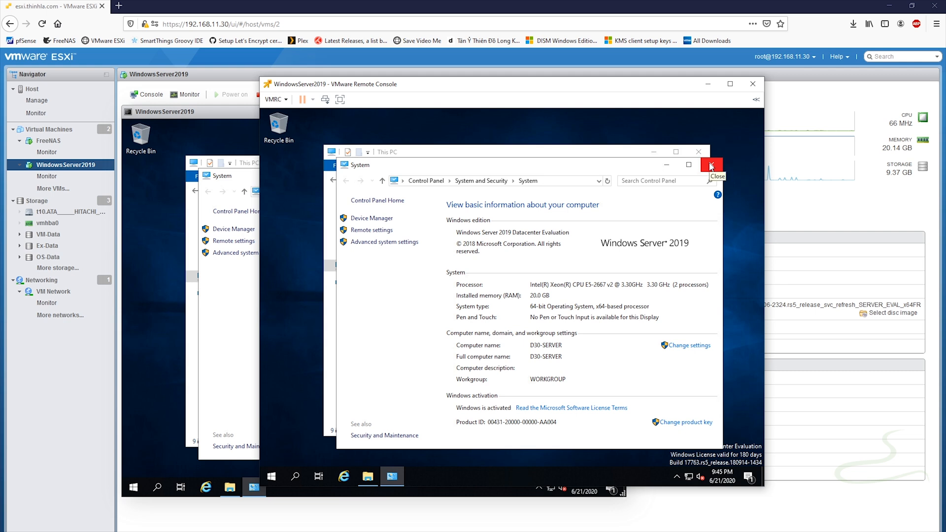
# Step: Close the System window, the standalone Remote Console and the in-browser VM console
pyautogui.click(711, 165)
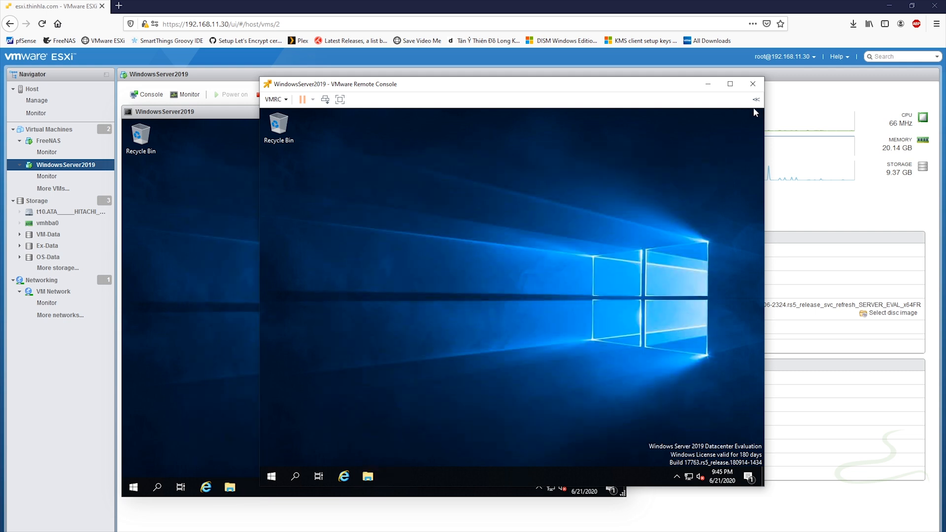
pyautogui.moveTo(653, 173)
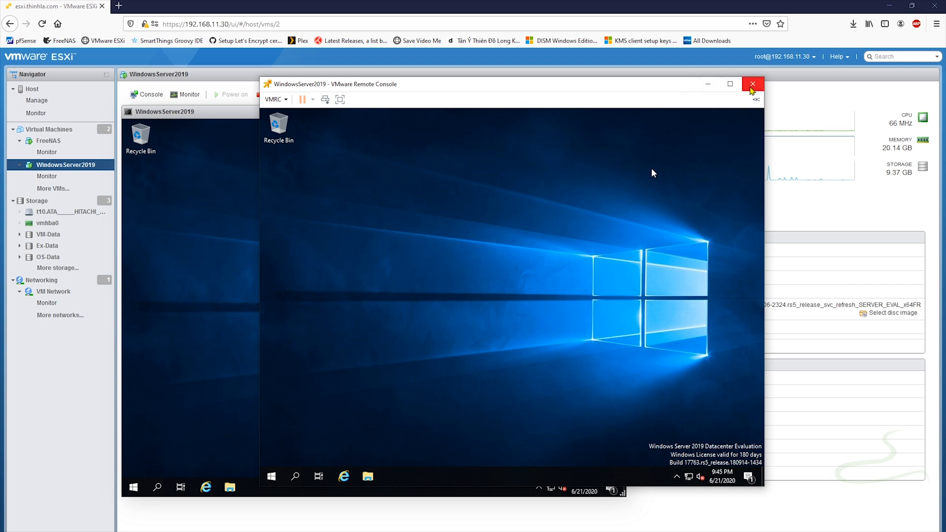
pyautogui.moveTo(751, 84)
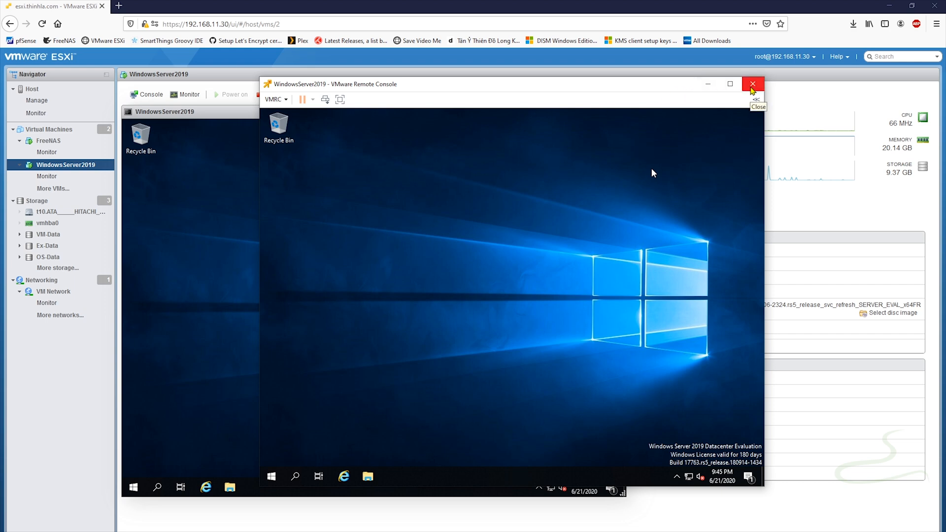
pyautogui.click(752, 84)
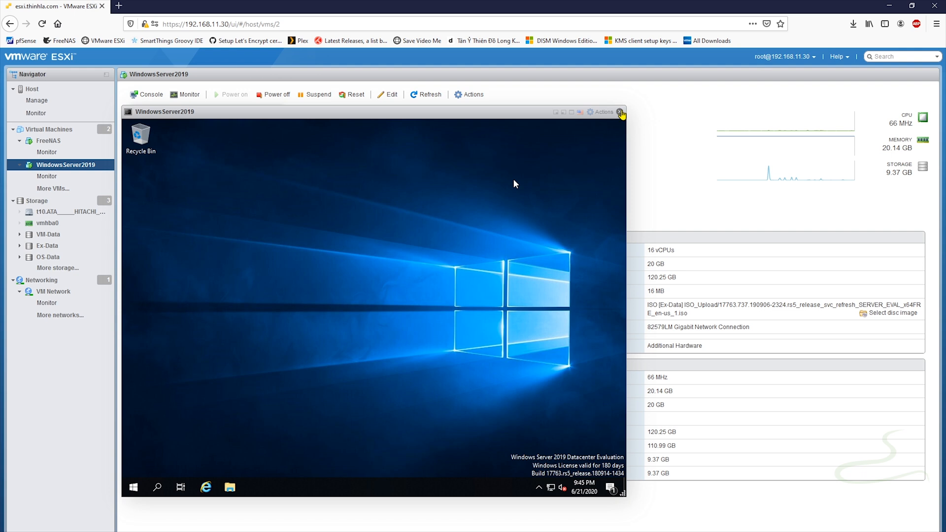
pyautogui.click(621, 113)
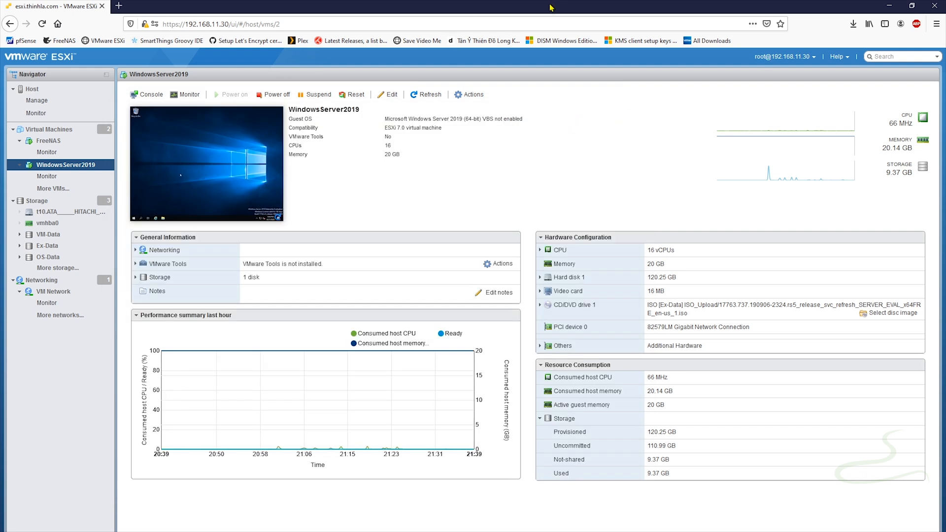
pyautogui.moveTo(619, 6)
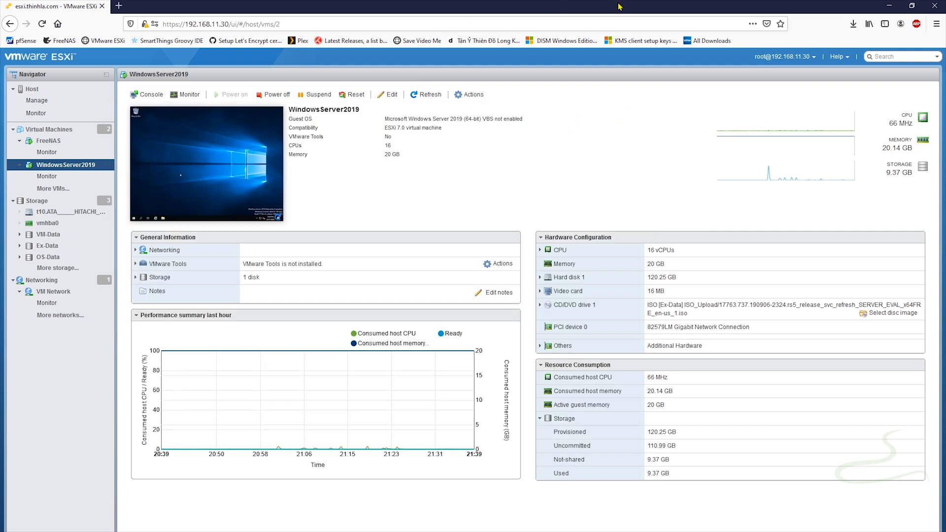
pyautogui.moveTo(705, 5)
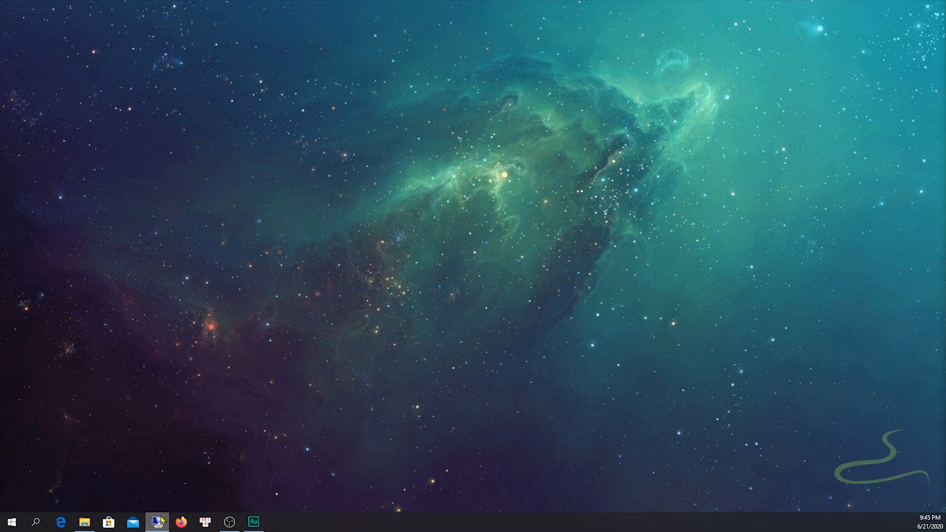
# Step: Launch Remote Desktop Connection on the host and expand its full options
pyautogui.click(156, 522)
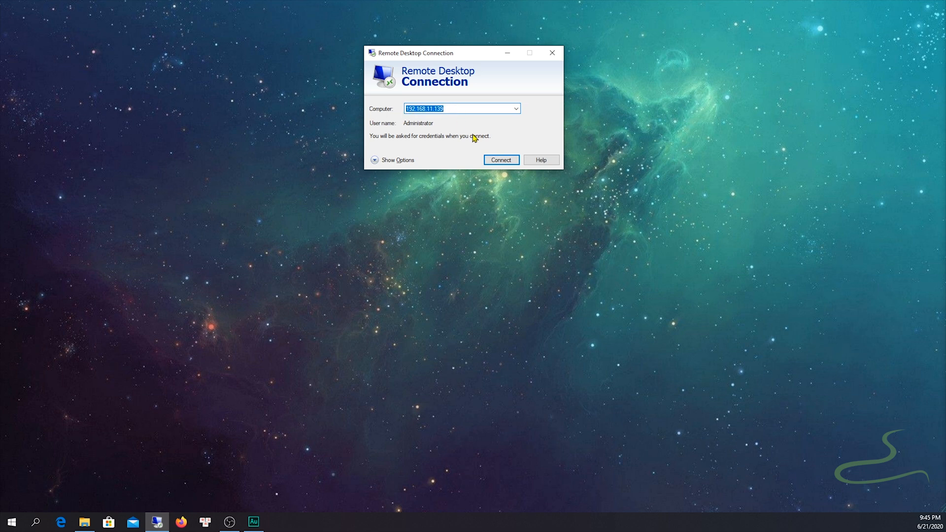
pyautogui.click(396, 159)
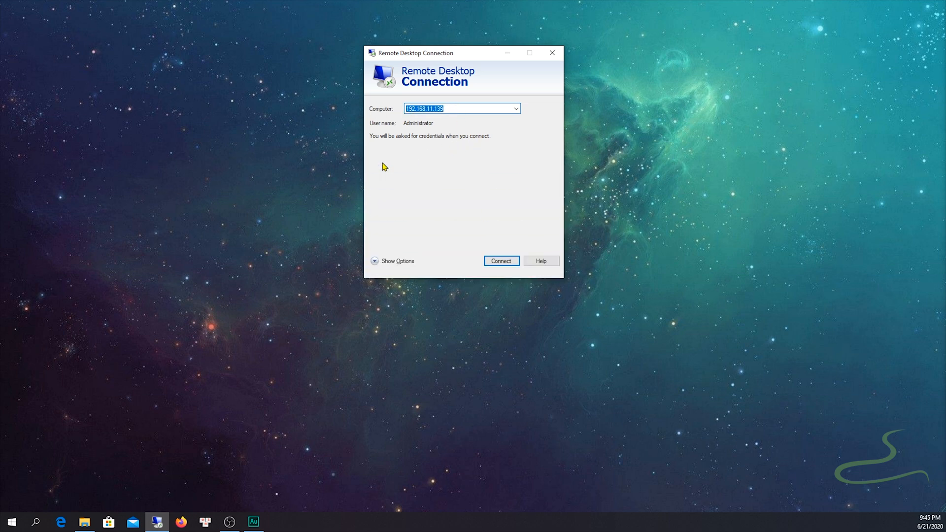
pyautogui.click(393, 261)
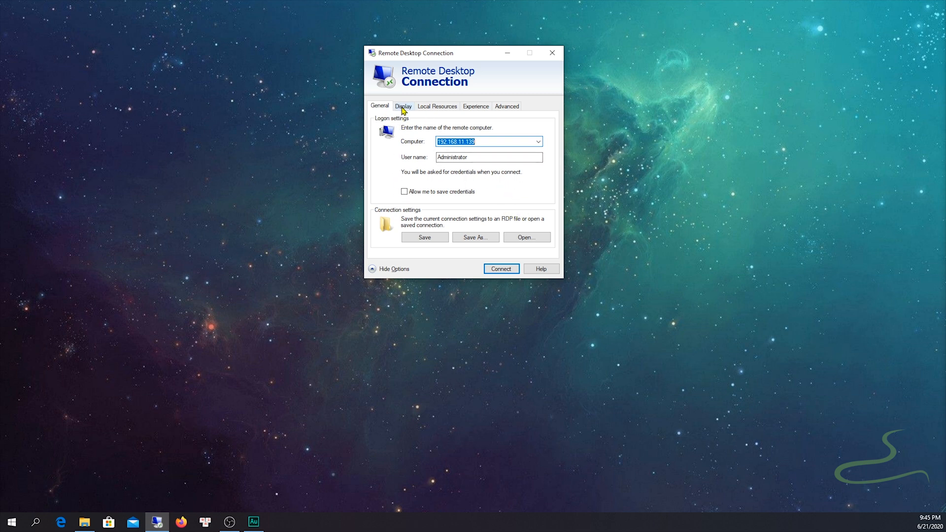
# Step: Review the Display, Local Resources and Advanced tabs, then return to the General user name field
pyautogui.click(403, 106)
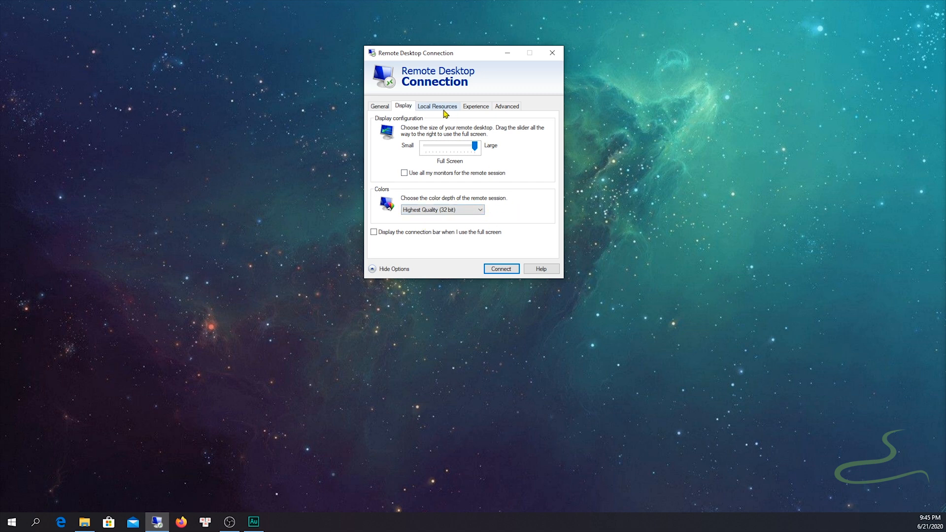
pyautogui.click(437, 106)
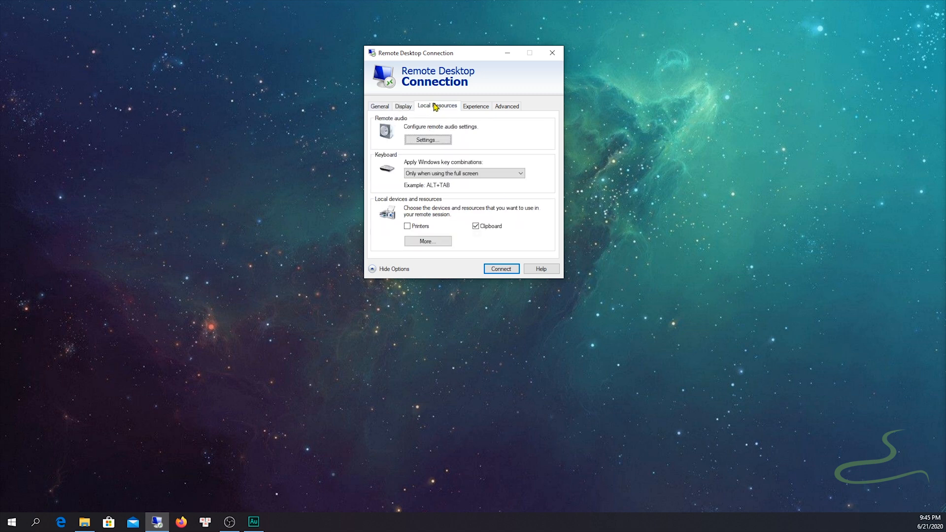
pyautogui.click(507, 105)
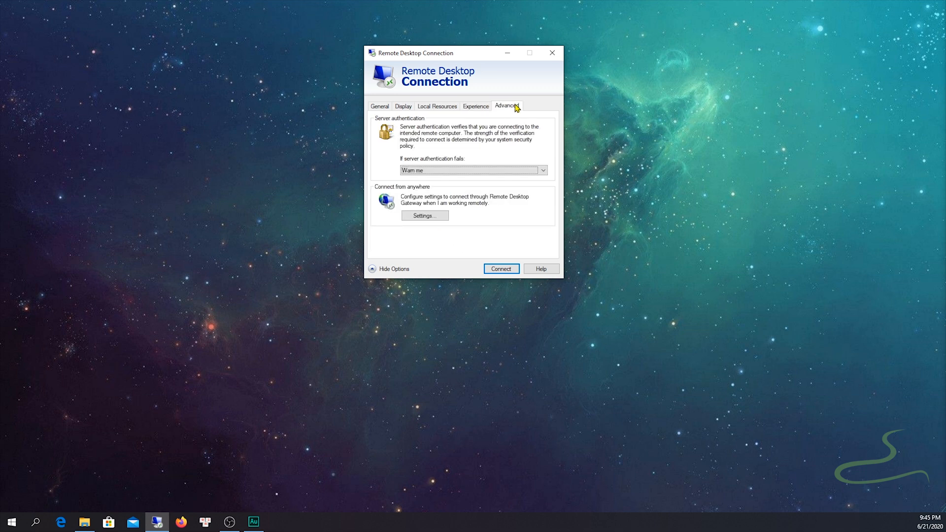
pyautogui.click(379, 106)
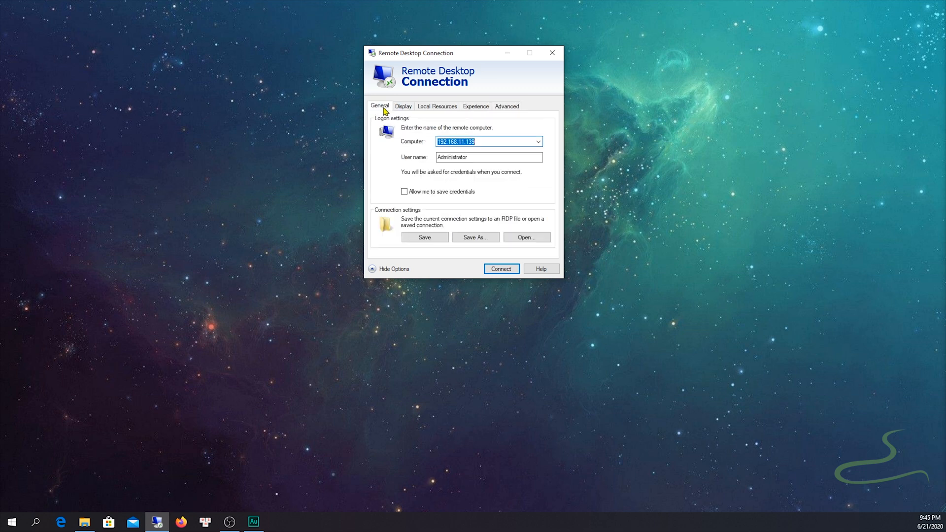
pyautogui.click(489, 141)
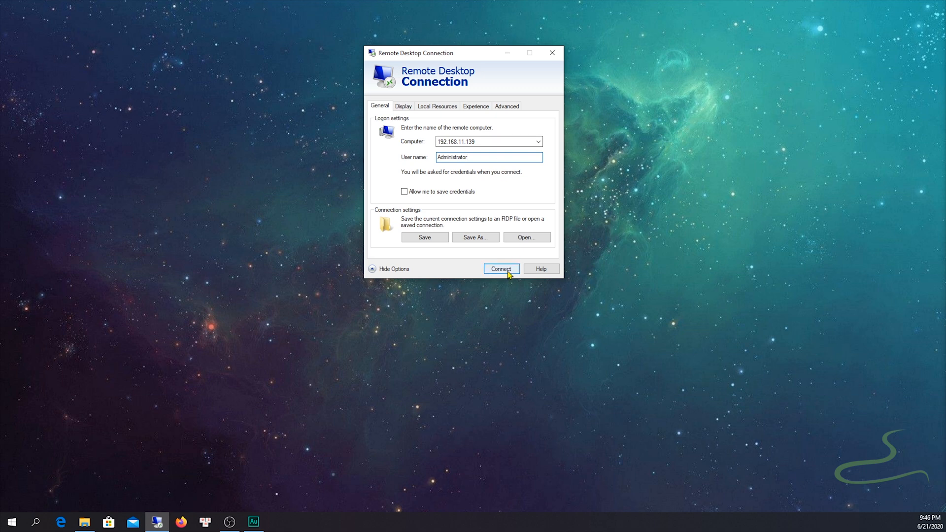
# Step: Connect to 192.168.11.139 and submit the Administrator password in Windows Security
pyautogui.click(500, 268)
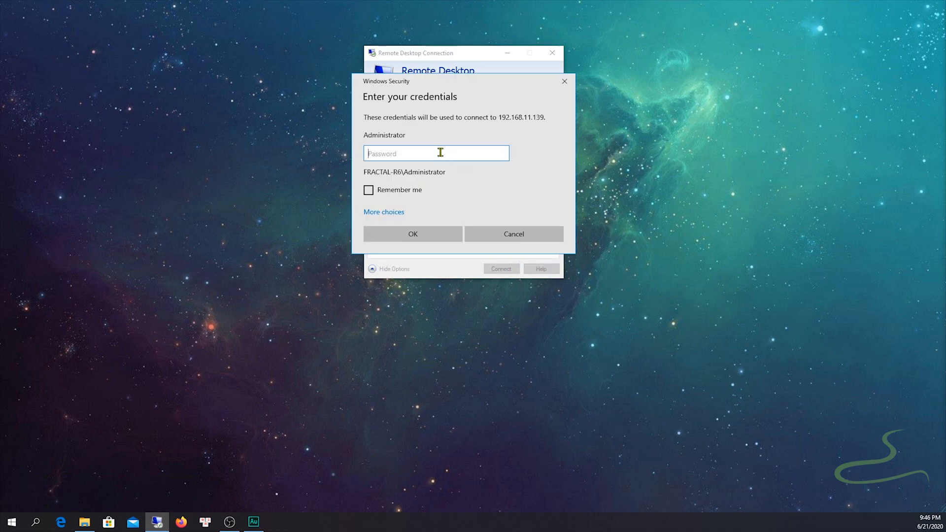
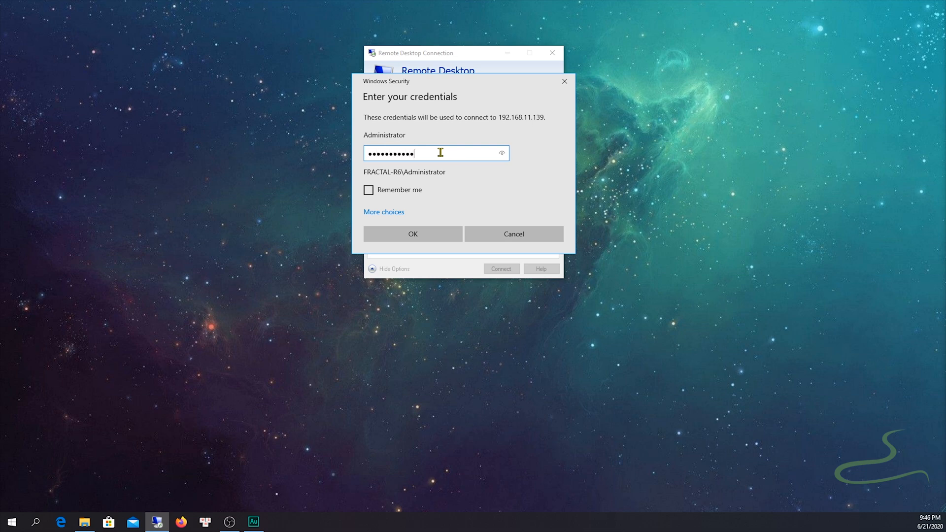
pyautogui.click(413, 235)
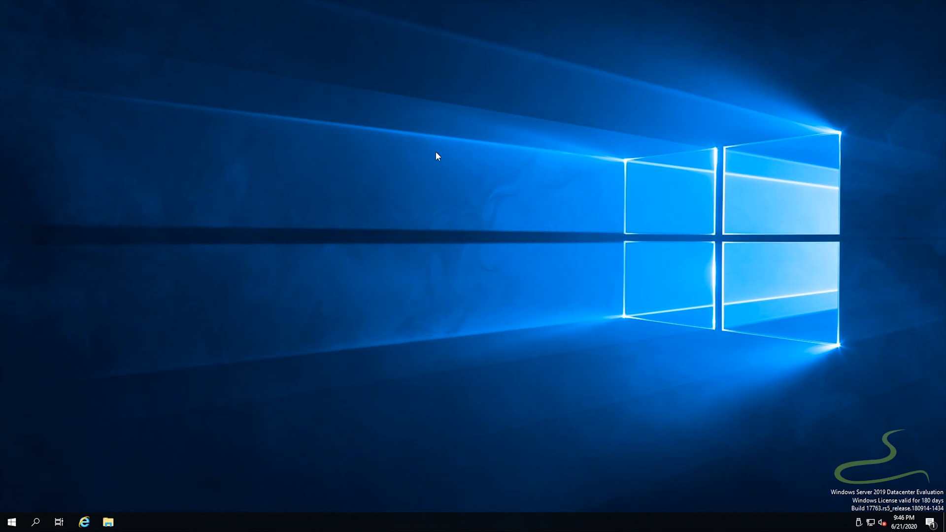
pyautogui.moveTo(645, 184)
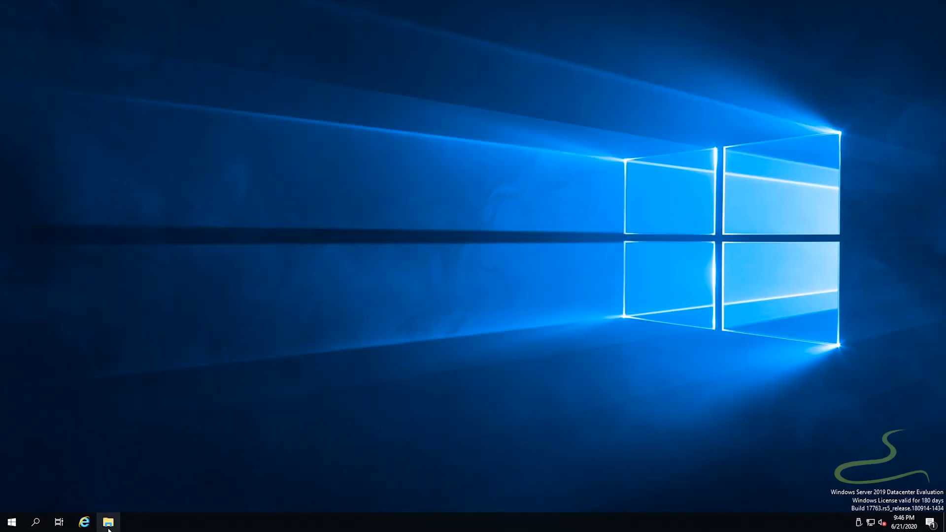
pyautogui.click(108, 522)
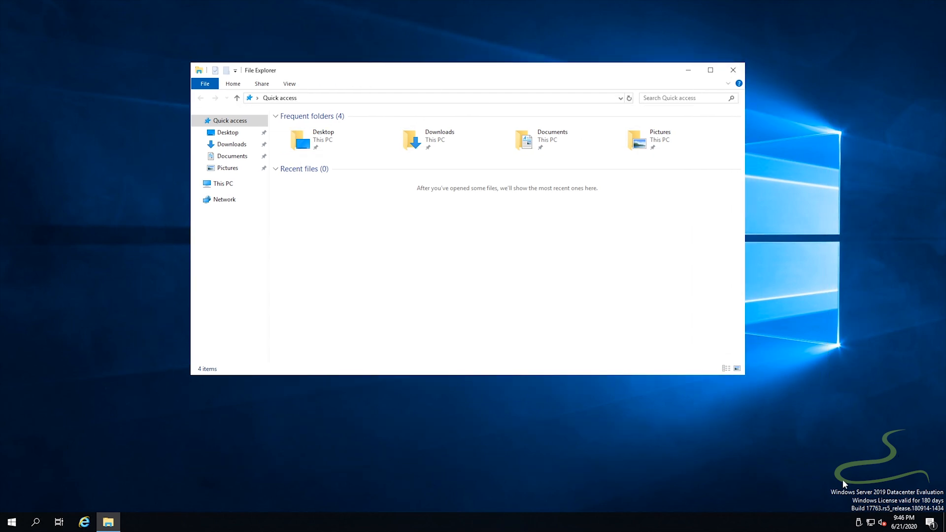
pyautogui.moveTo(930, 502)
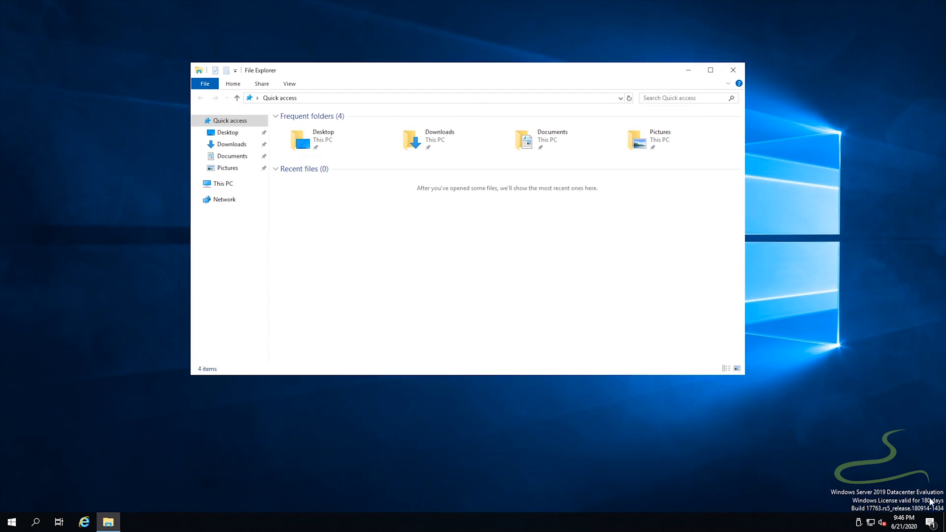
pyautogui.moveTo(617, 264)
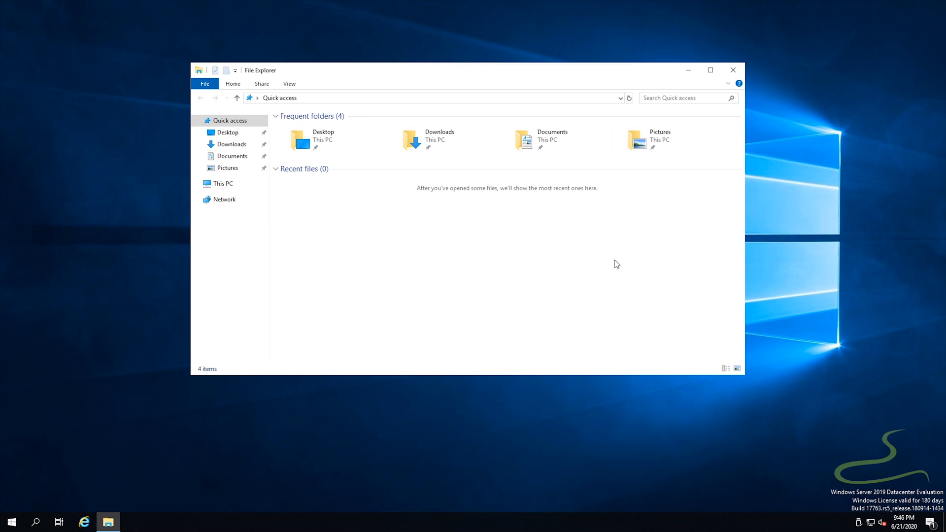
pyautogui.click(223, 183)
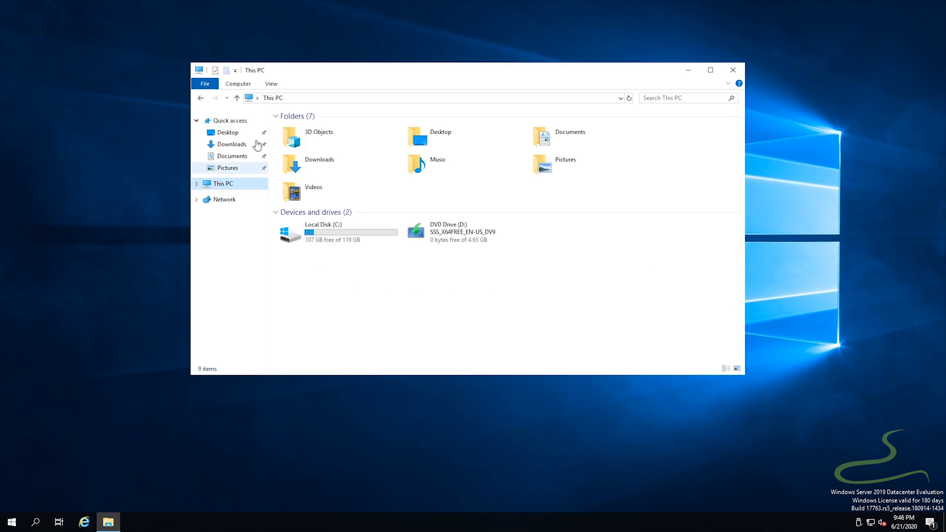
pyautogui.click(195, 199)
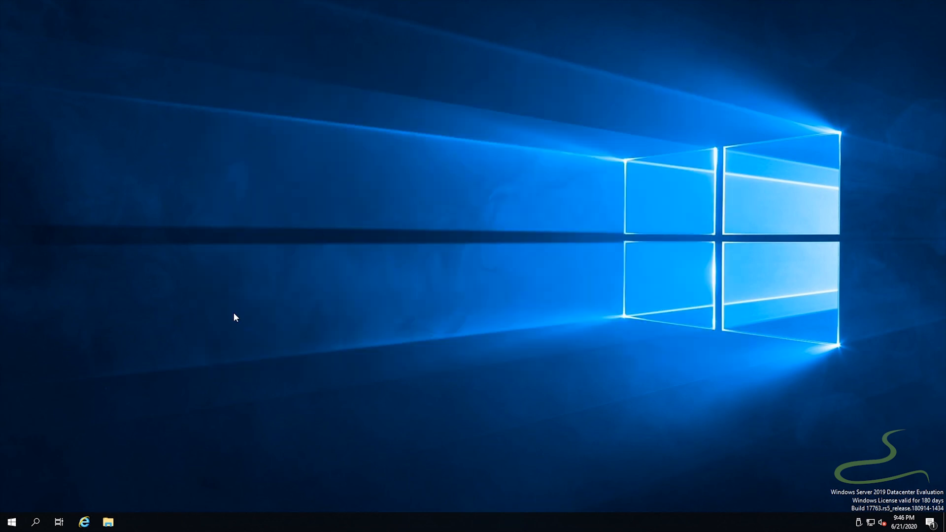
pyautogui.moveTo(11, 521)
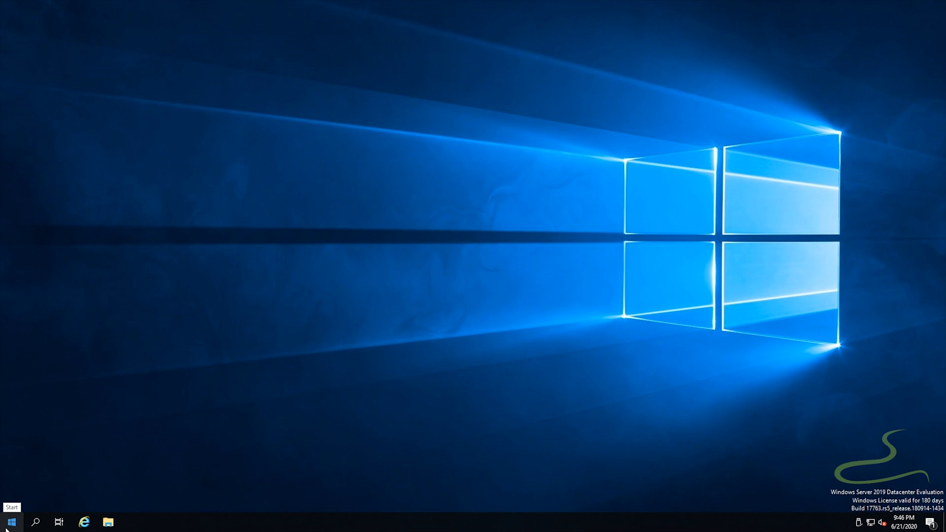
pyautogui.click(11, 521)
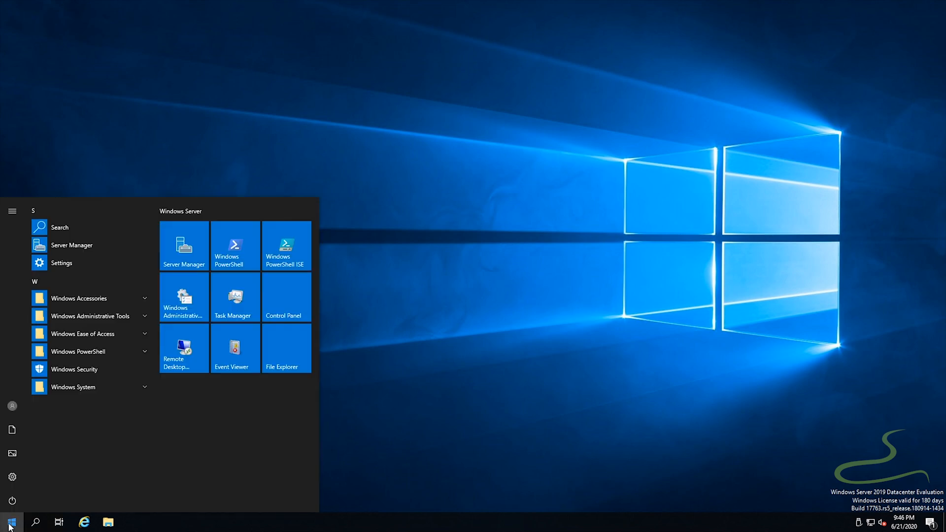
pyautogui.moveTo(430, 291)
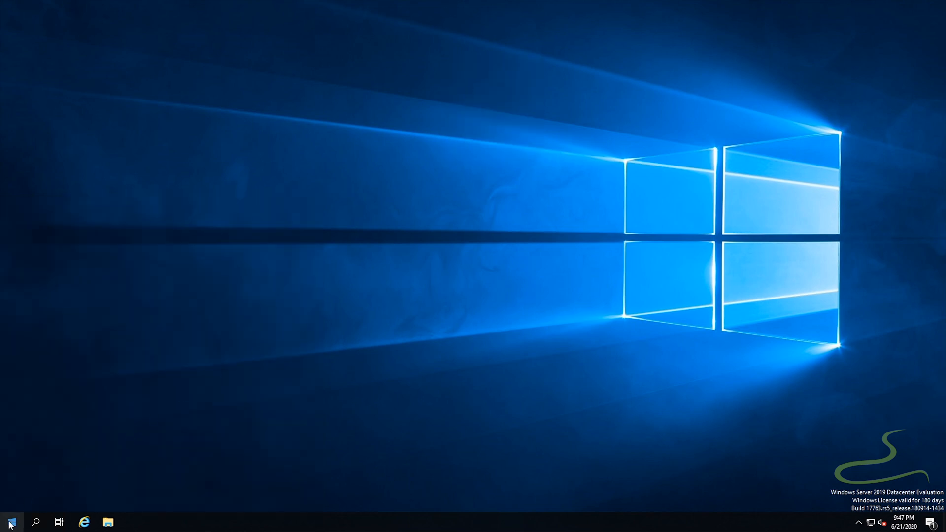
pyautogui.click(11, 521)
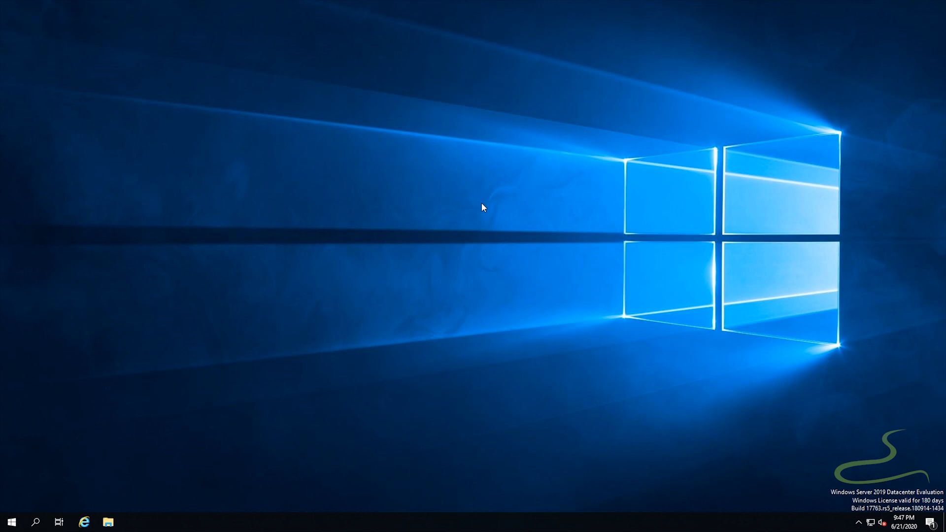
pyautogui.moveTo(608, 284)
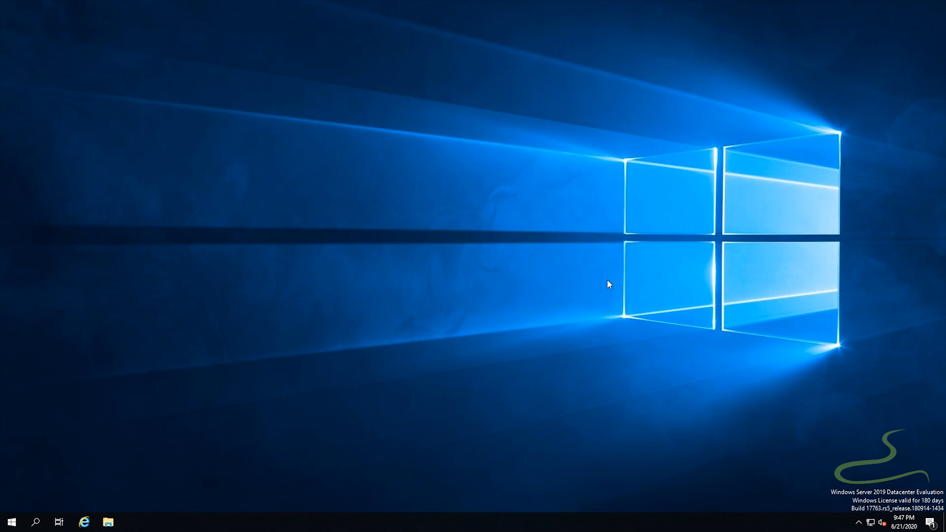
pyautogui.moveTo(11, 522)
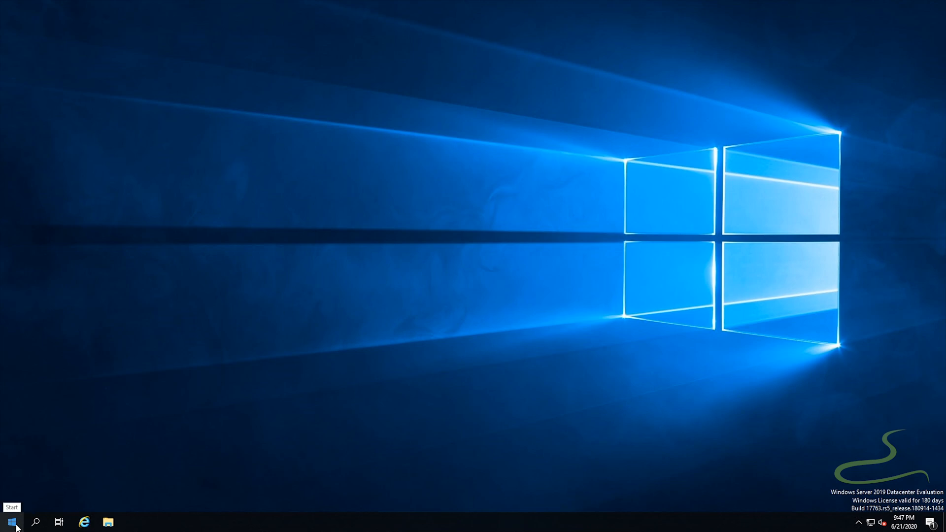